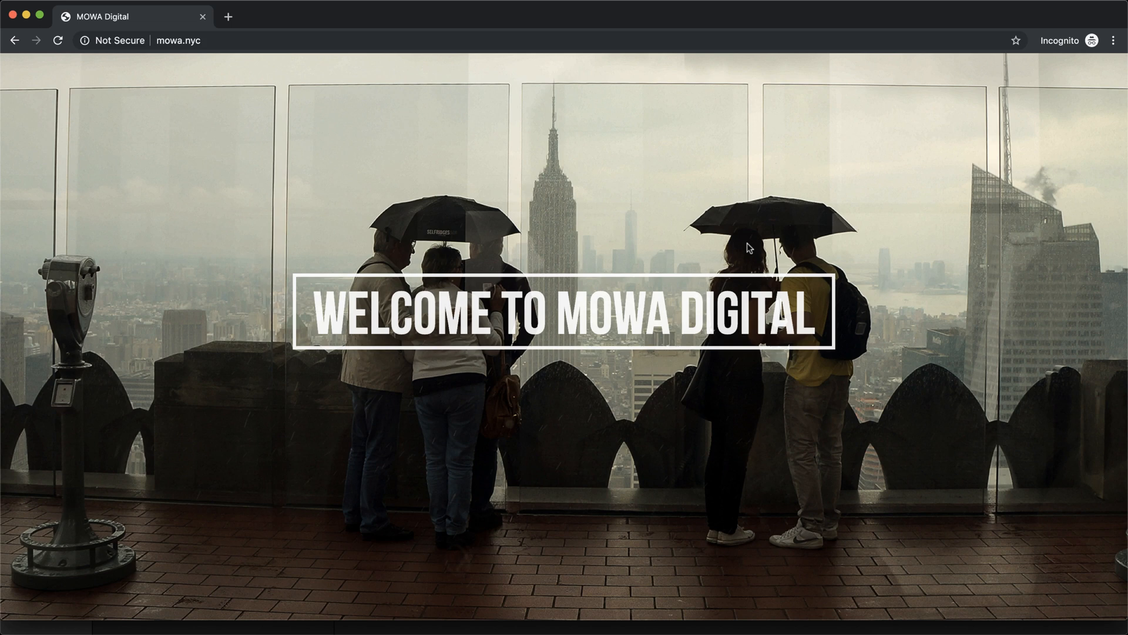
{"action": "mouse_move", "coordinate": [230, 19]}
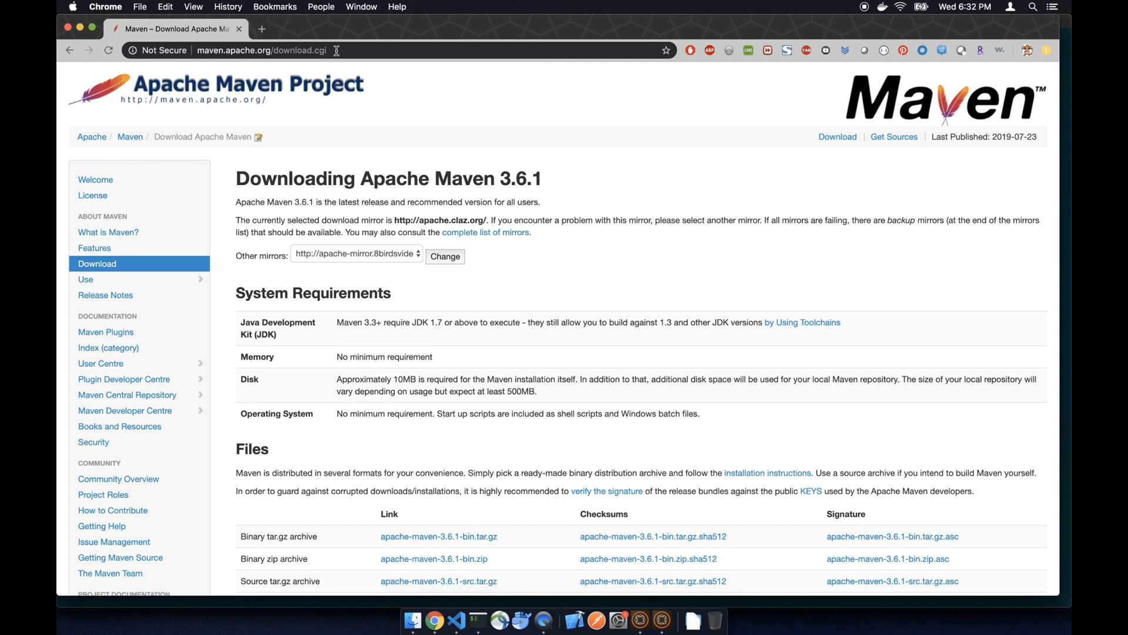
{"action": "mouse_move", "coordinate": [517, 294]}
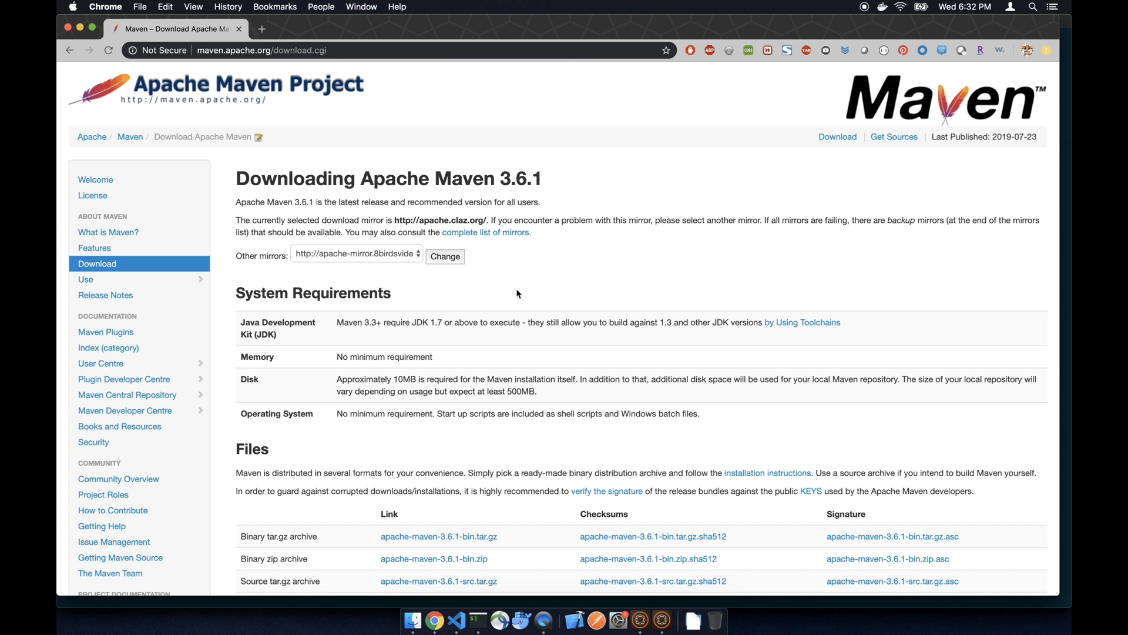
Download apache-maven-3.6.1-bin.zip from the Maven download page and open the downloaded archive.
{"action": "scroll", "scroll_direction": "down", "scroll_amount": 3}
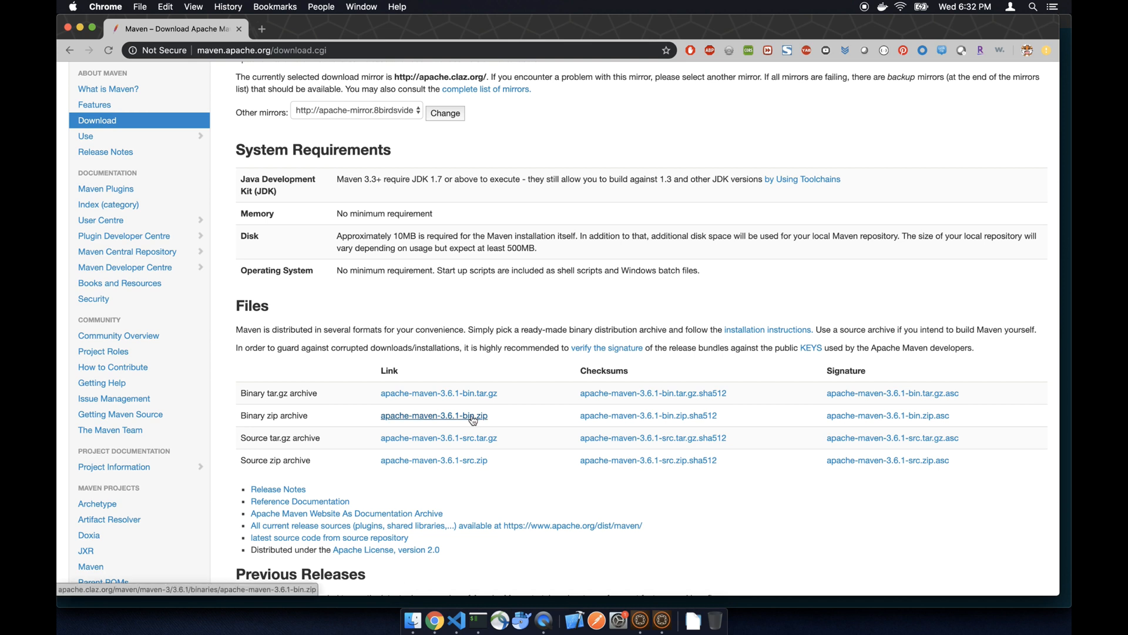
{"action": "left_click", "coordinate": [433, 416]}
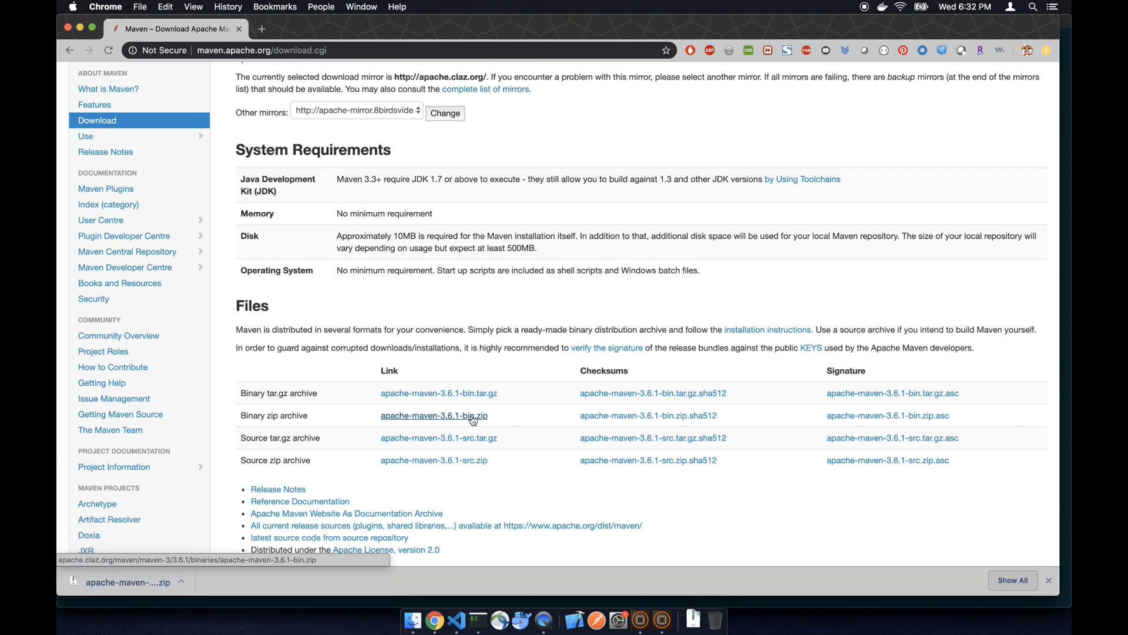
{"action": "mouse_move", "coordinate": [204, 570]}
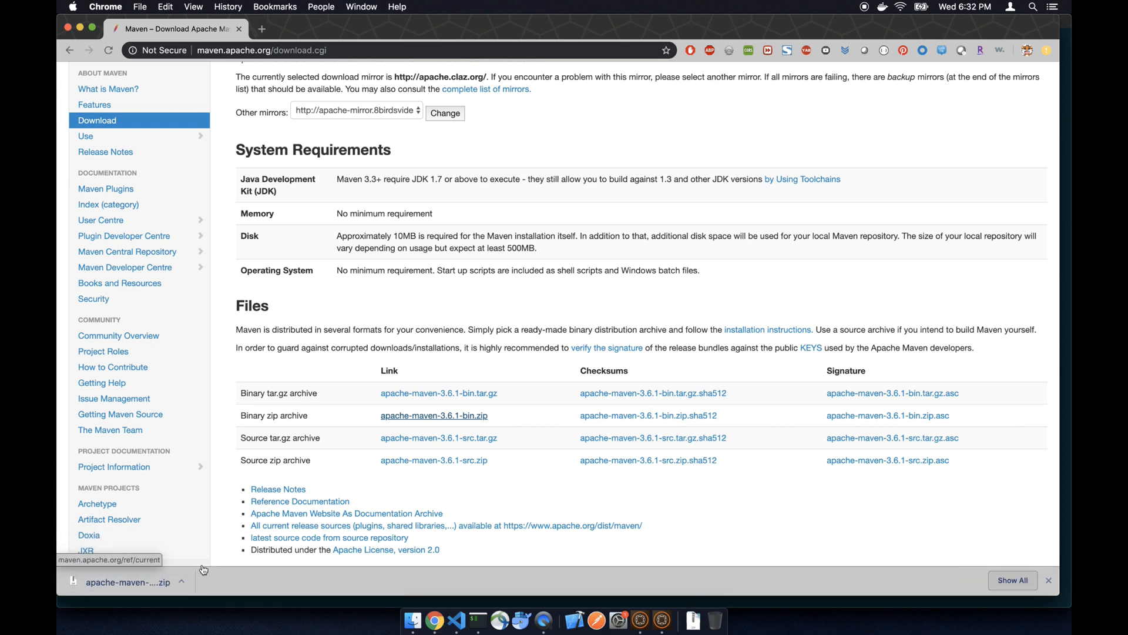
{"action": "mouse_move", "coordinate": [137, 587]}
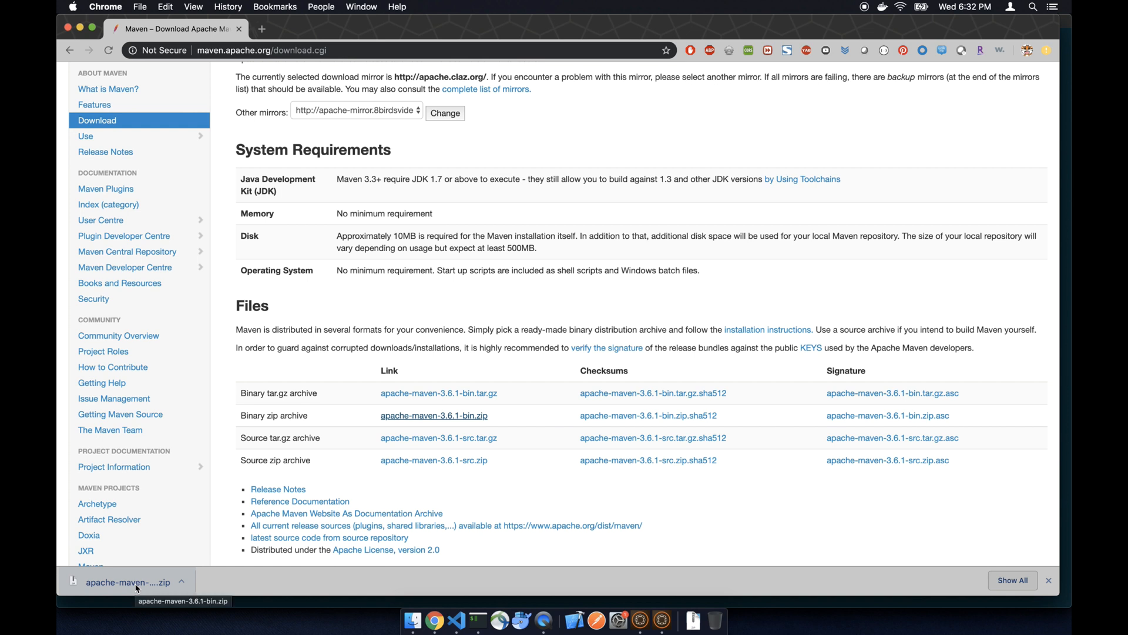
{"action": "left_click", "coordinate": [128, 582]}
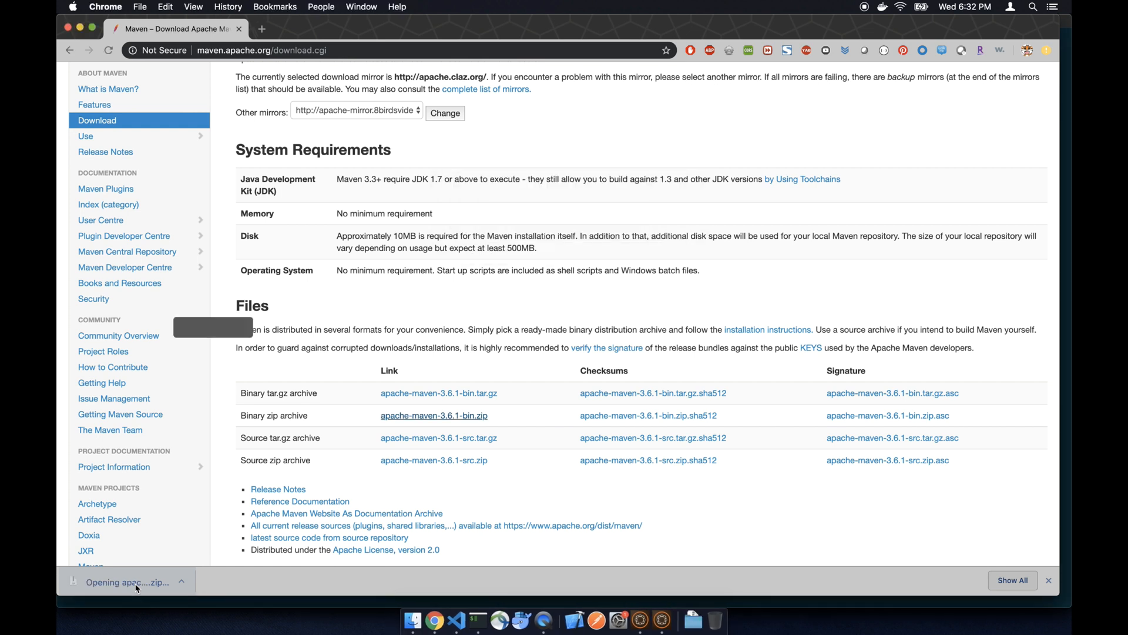
Move the extracted apache-maven-3.6.1 folder from Downloads into Applications, then view Applications.
{"action": "left_click", "coordinate": [129, 581]}
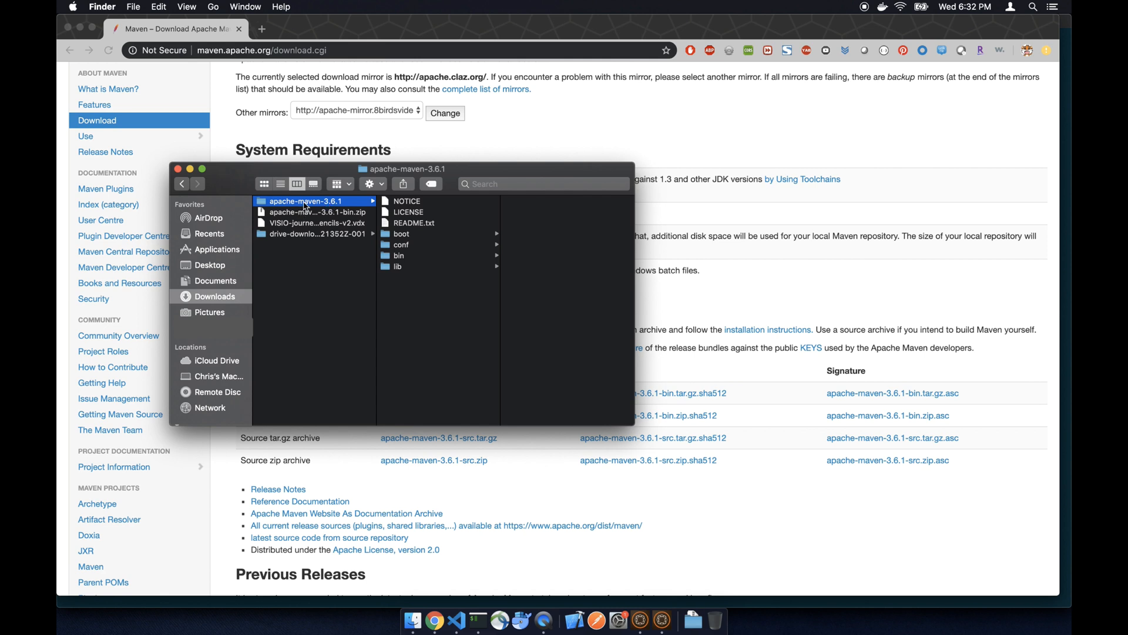
{"action": "left_click", "coordinate": [306, 201]}
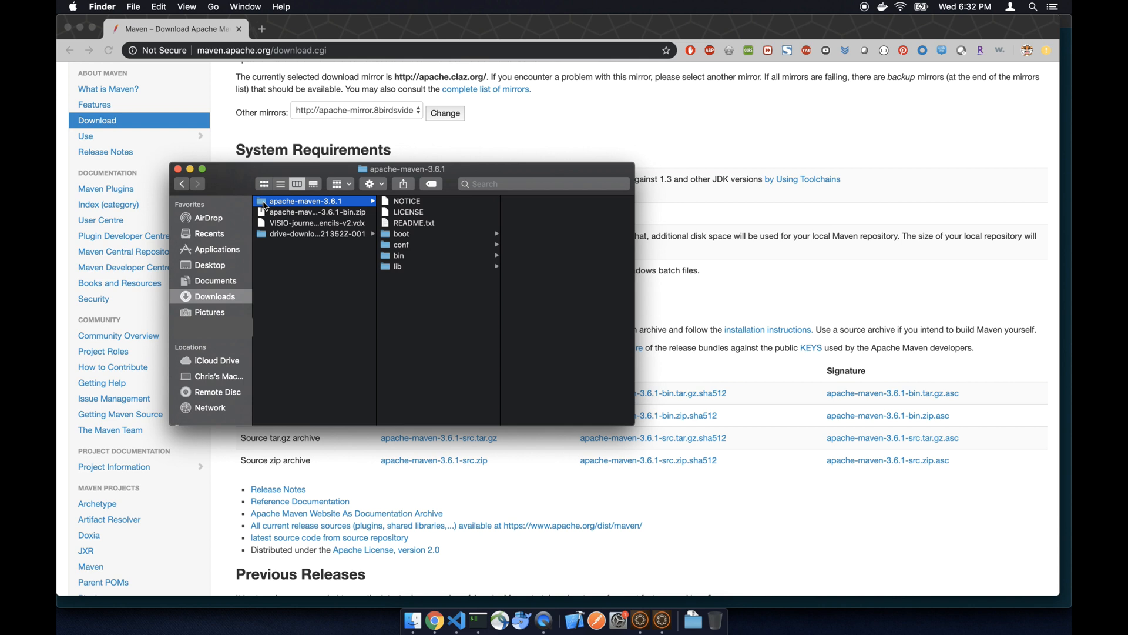
{"action": "mouse_move", "coordinate": [217, 249]}
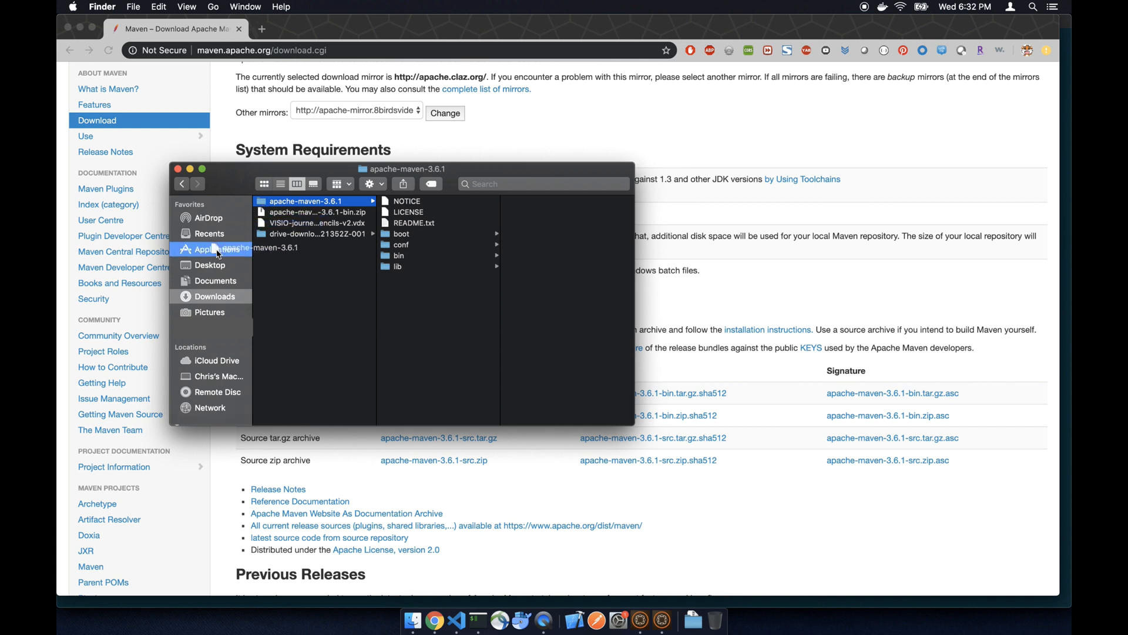
{"action": "left_click", "coordinate": [216, 249]}
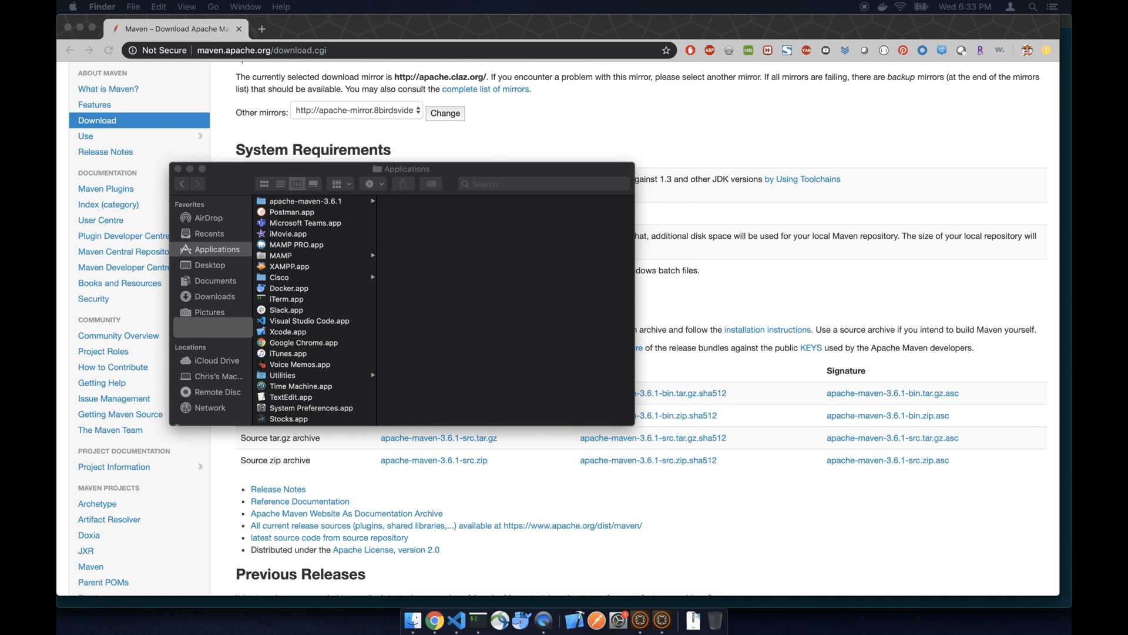
{"action": "mouse_move", "coordinate": [445, 590]}
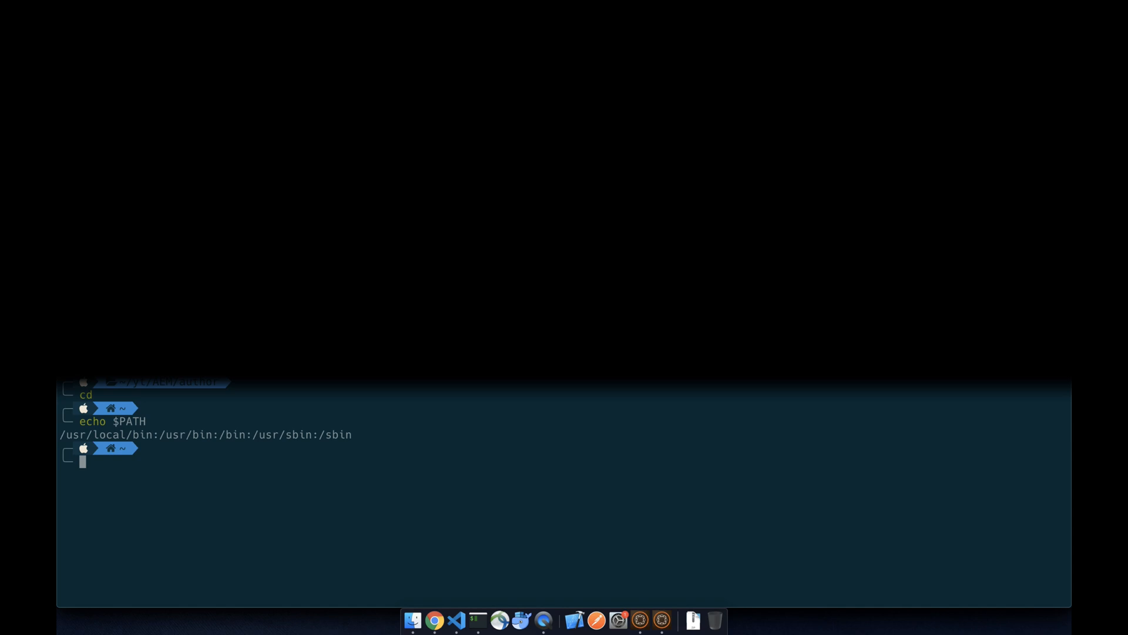
Open ./.bash_profile in vi after printing the current PATH.
{"action": "type", "text": "vi ./"}
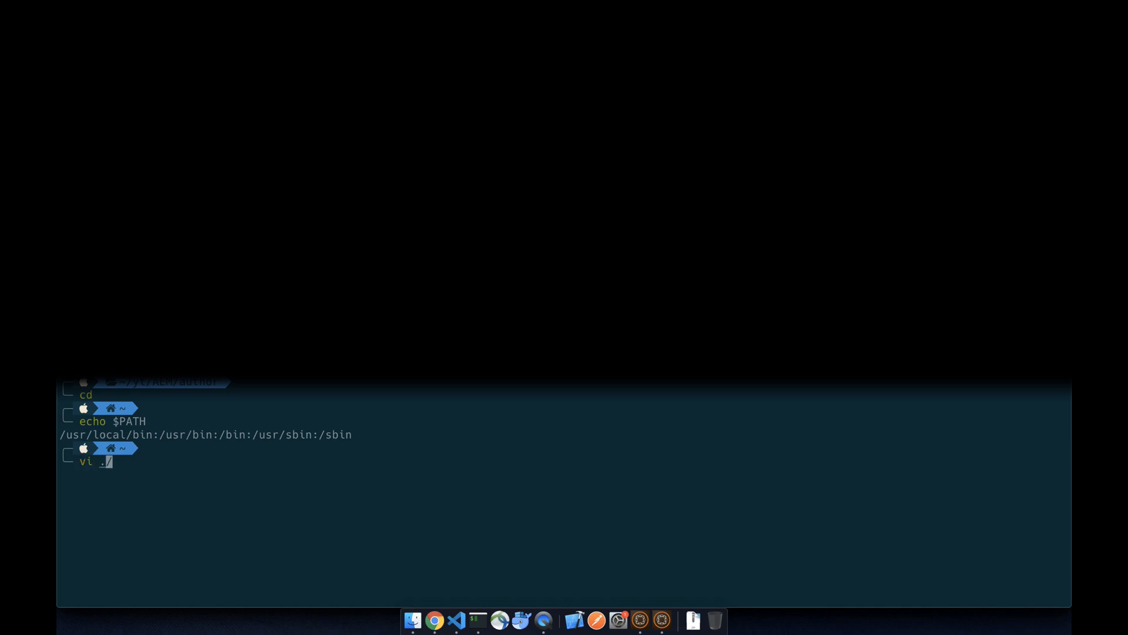
{"action": "type", "text": "bash_pr"}
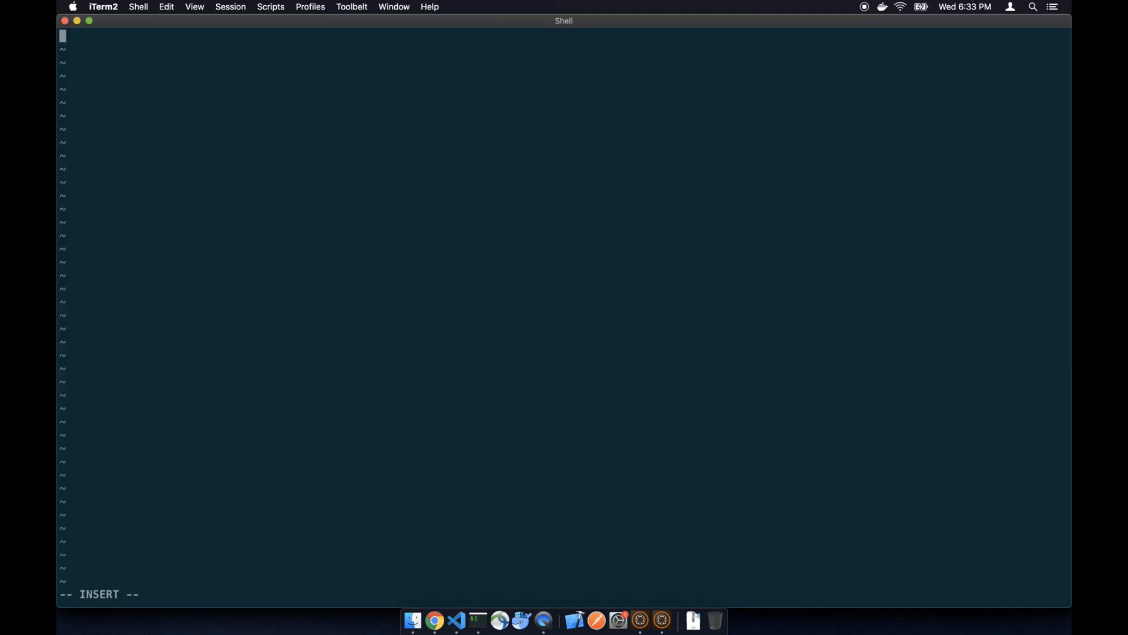
Add exports for MAVEN_HOME=/Applications/apache-maven-3.6.1 and M2_HOME=$MAVEN_HOME/bin.
{"action": "type", "text": "export"}
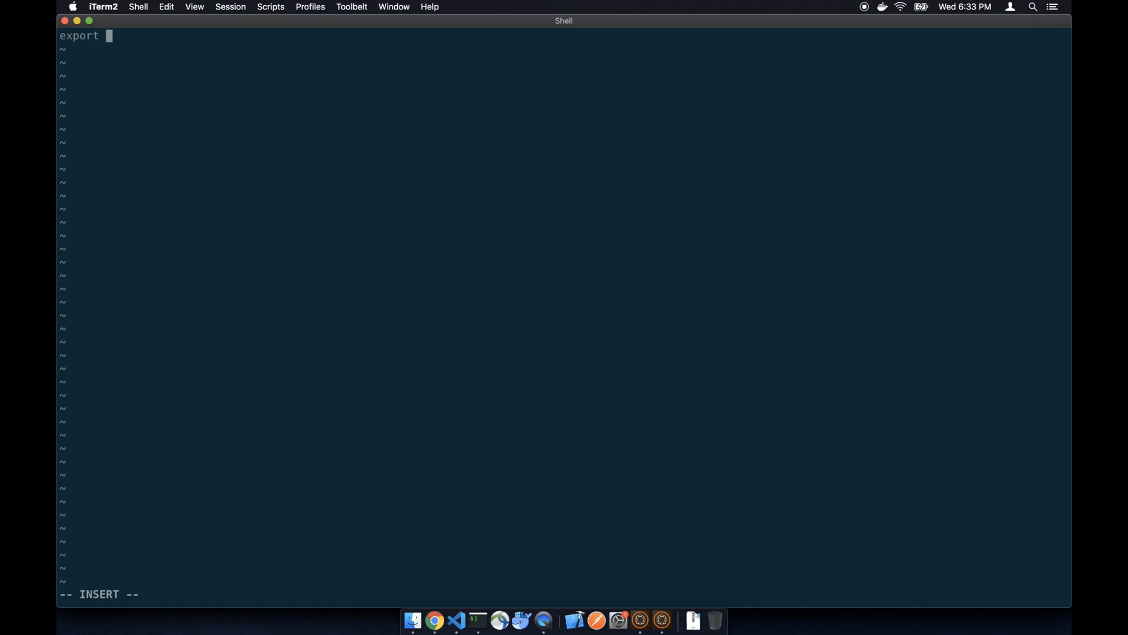
{"action": "type", "text": "MAVE"}
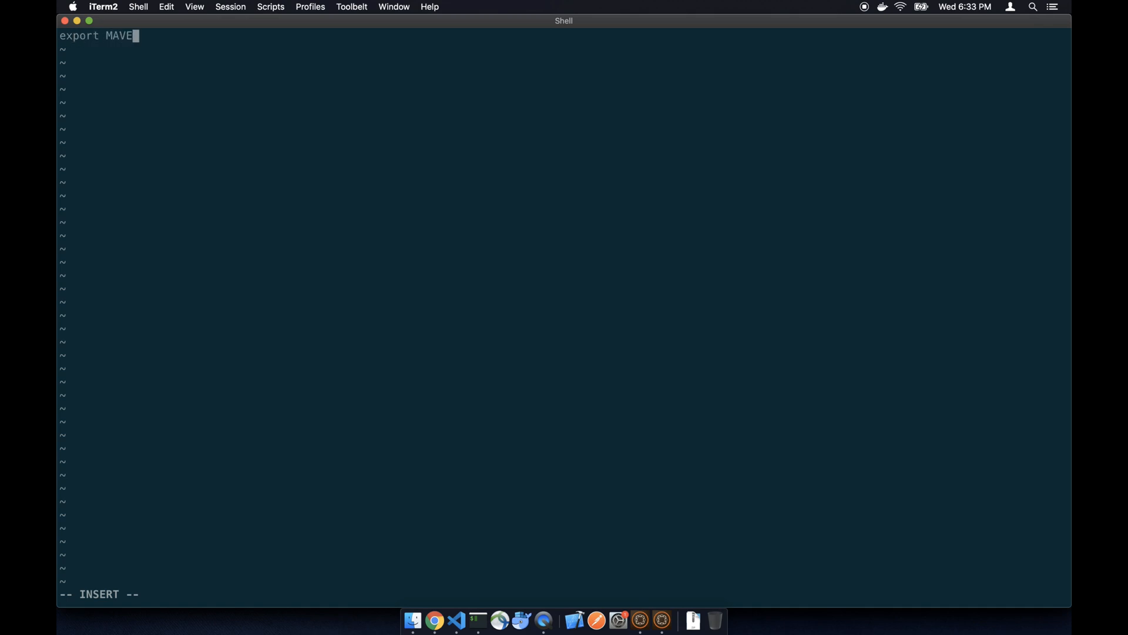
{"action": "type", "text": "N_HOM"}
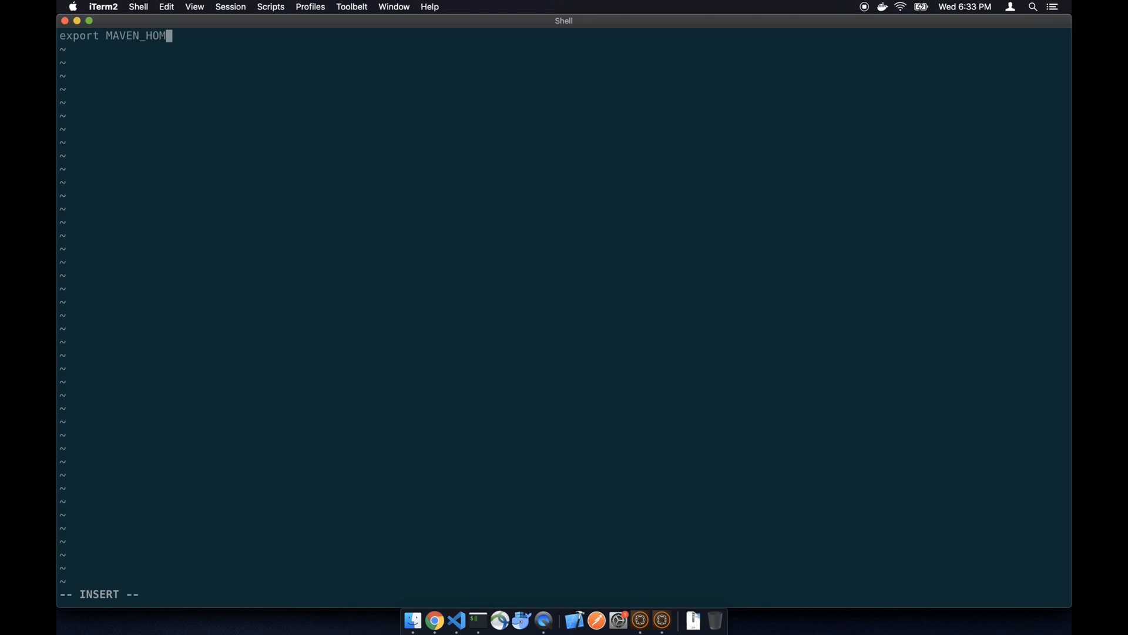
{"action": "type", "text": "E=/"}
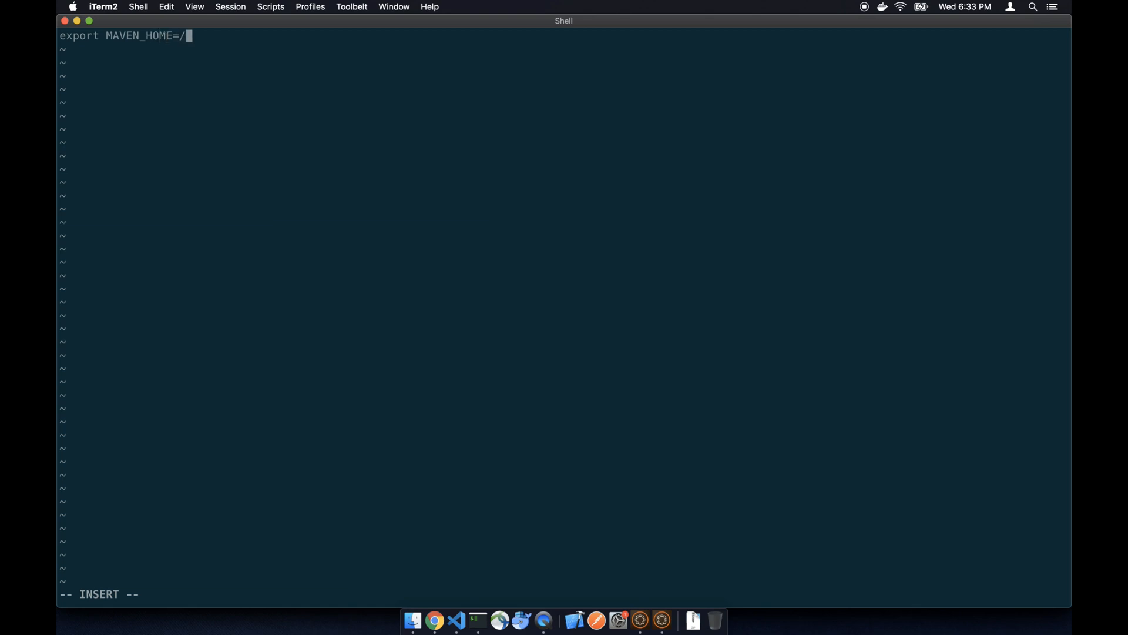
{"action": "type", "text": "Applicatio"}
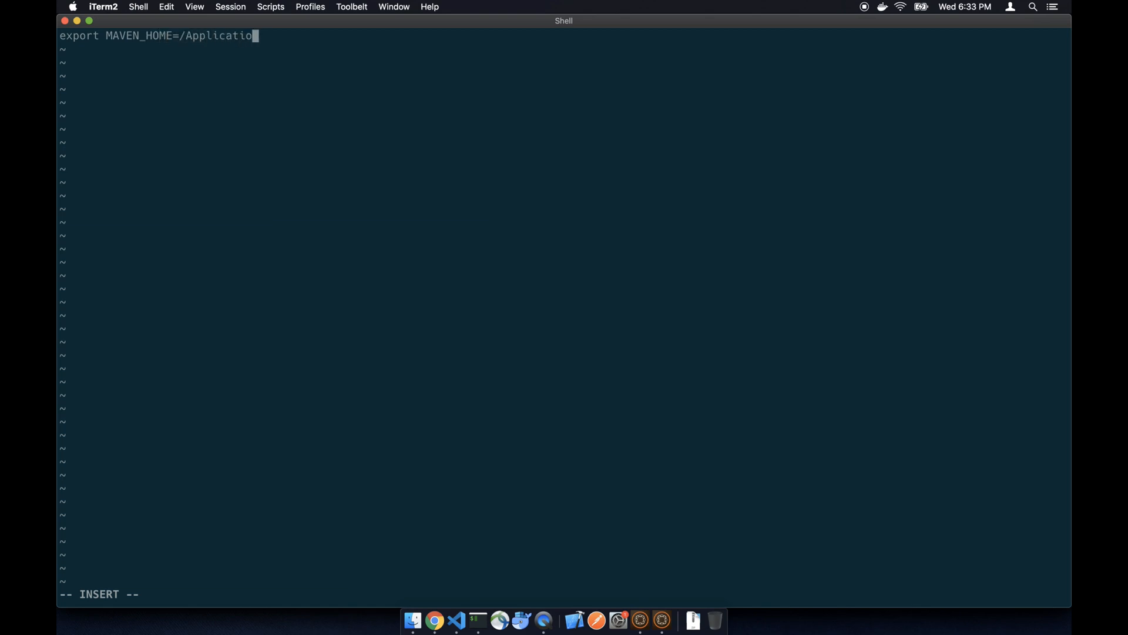
{"action": "type", "text": "ns/ma"}
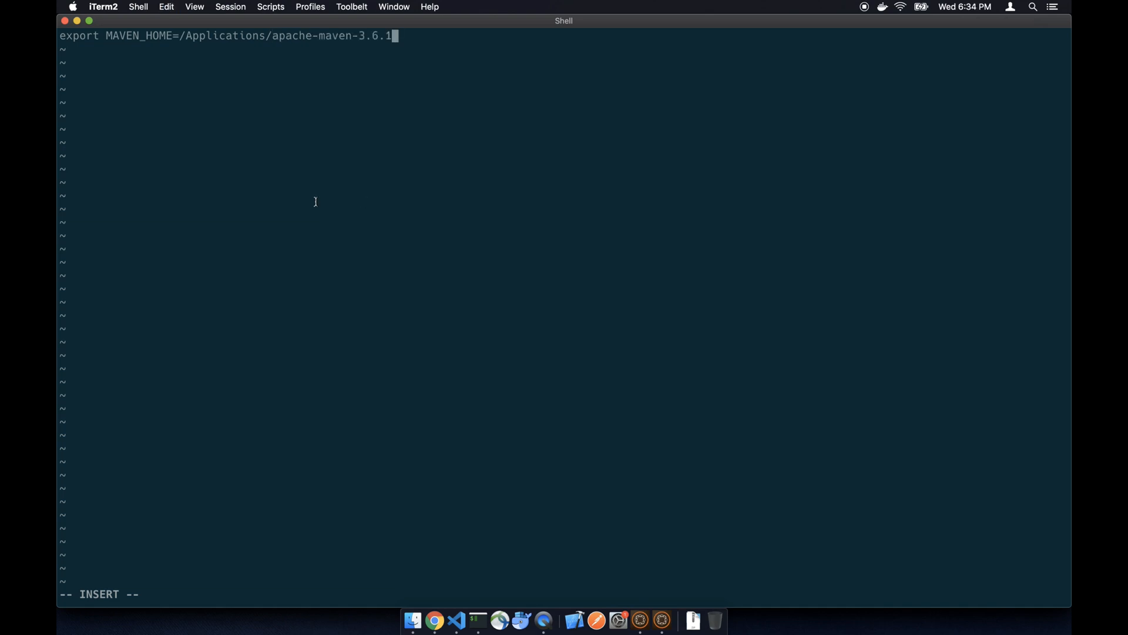
{"action": "type", "text": "e"}
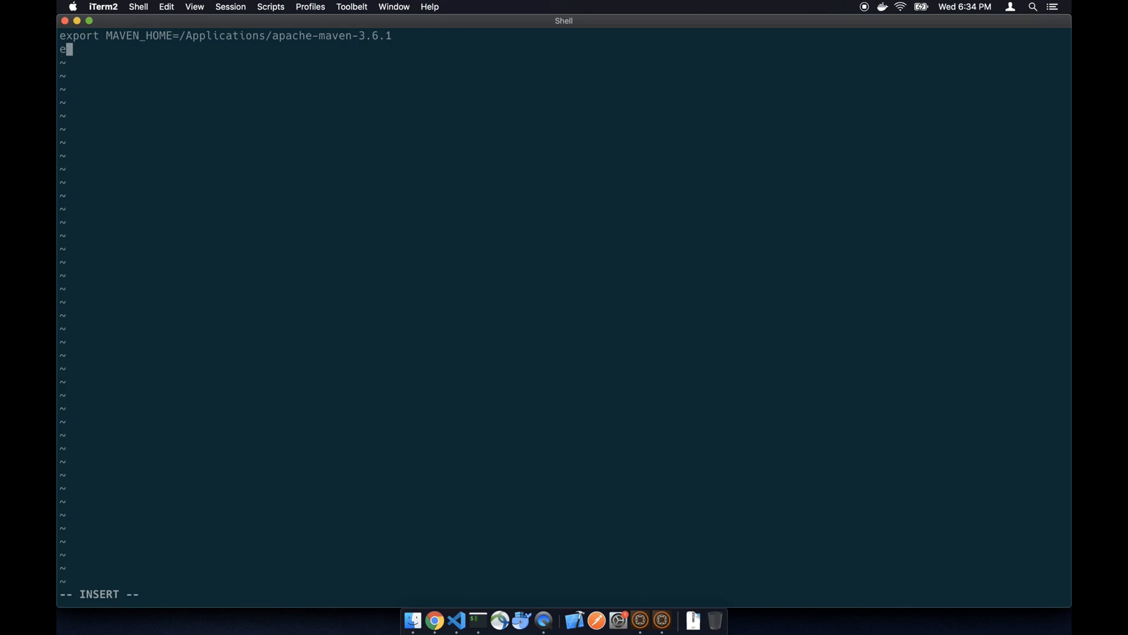
{"action": "type", "text": "xport"}
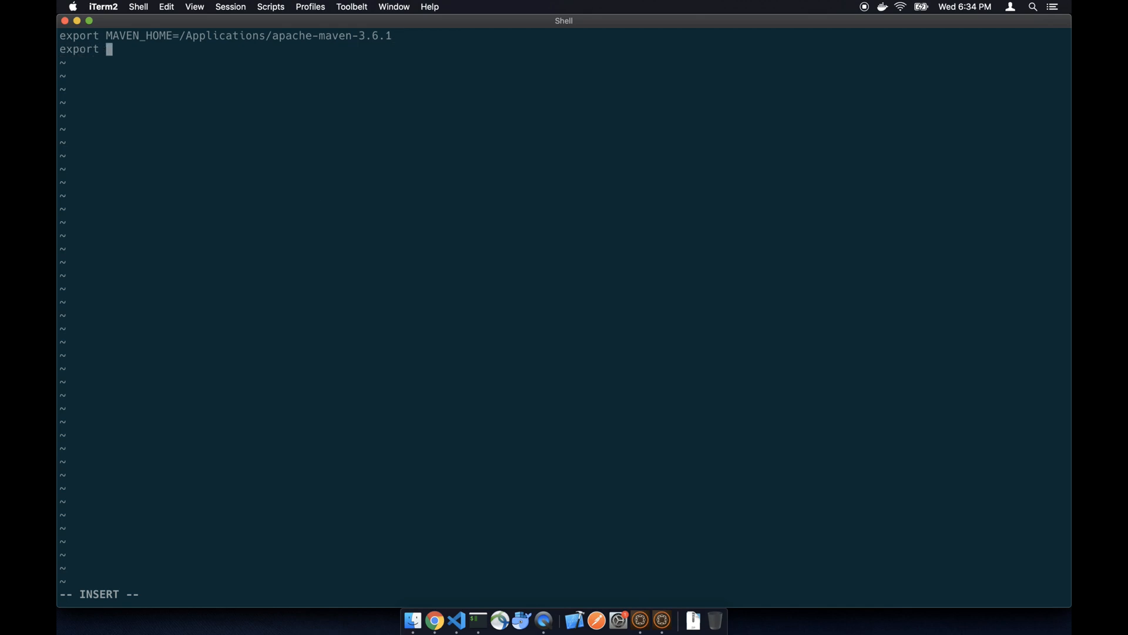
{"action": "type", "text": "M2_HOME"}
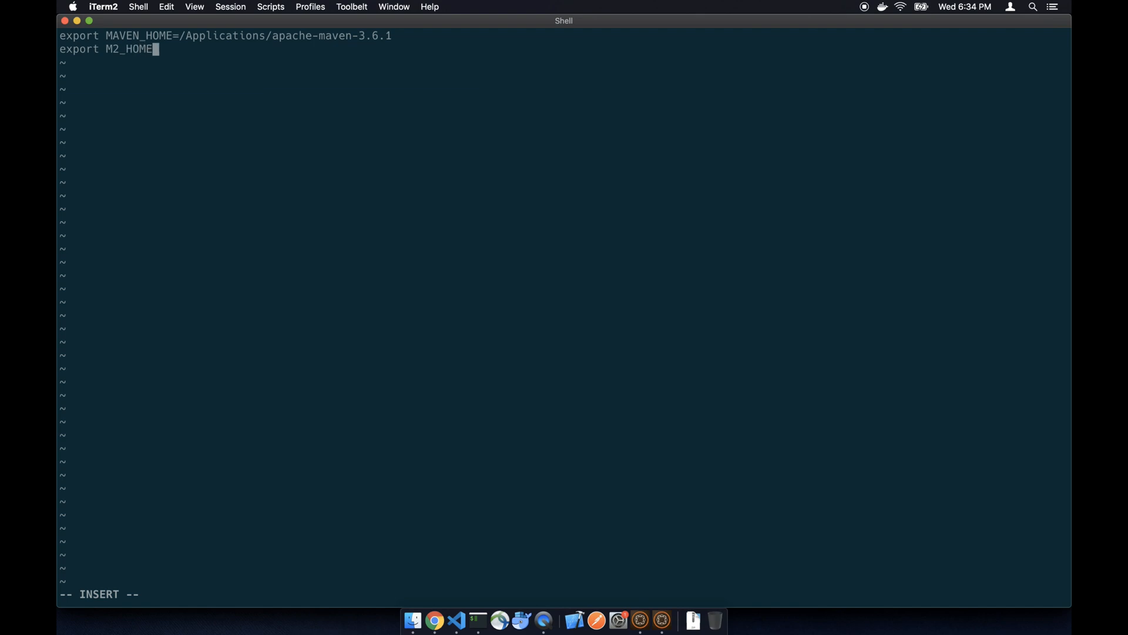
{"action": "type", "text": "="}
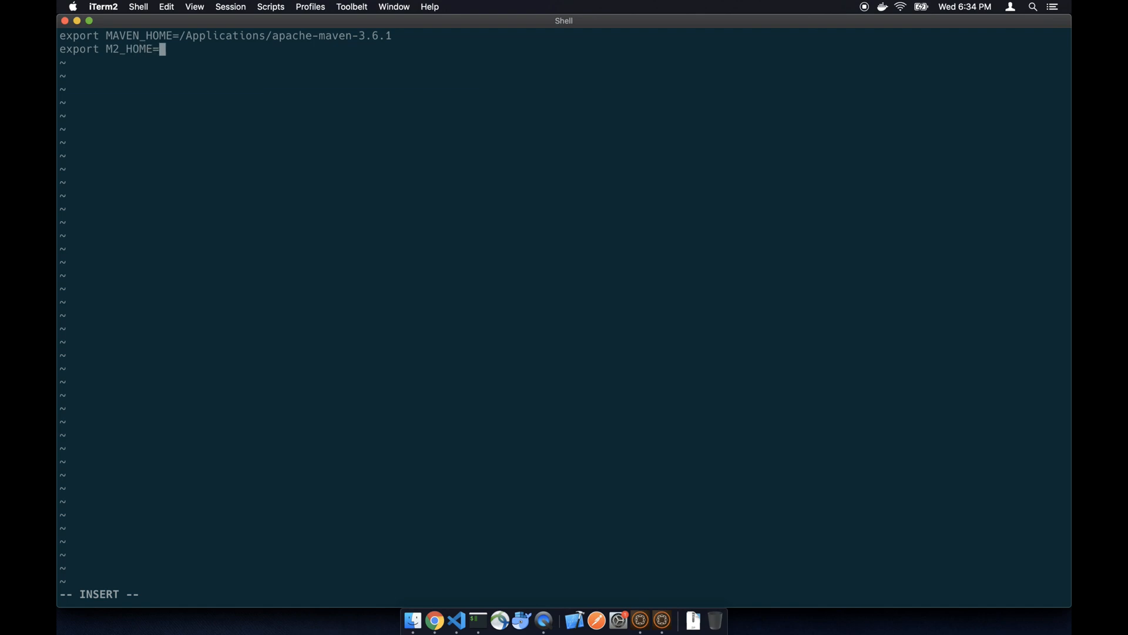
{"action": "type", "text": "$MAVE"}
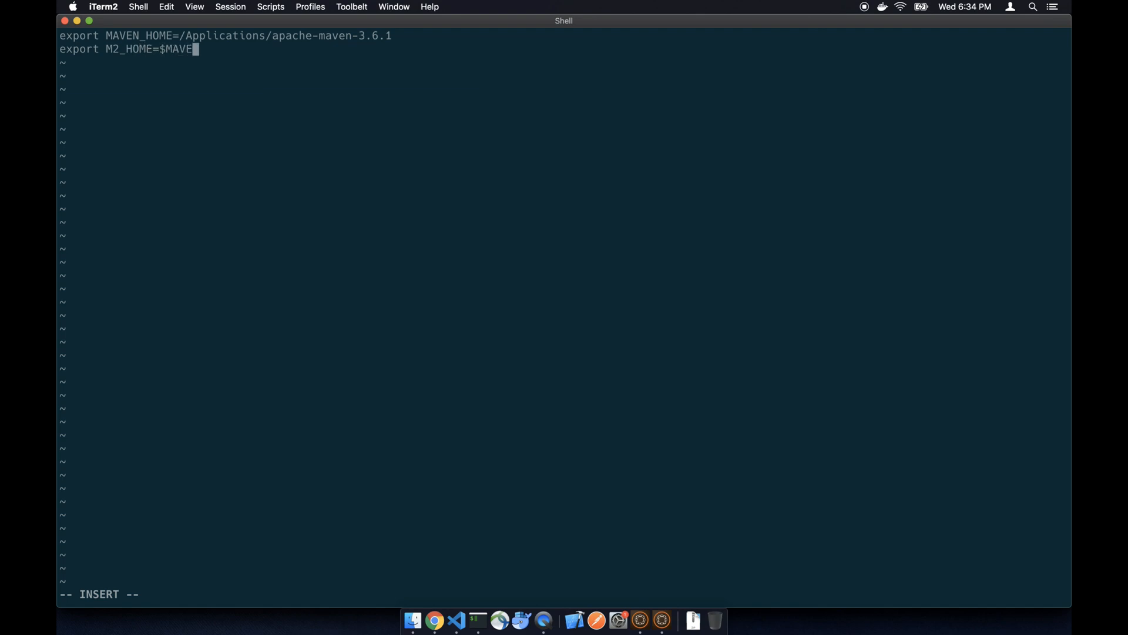
{"action": "type", "text": "N_HOME/"}
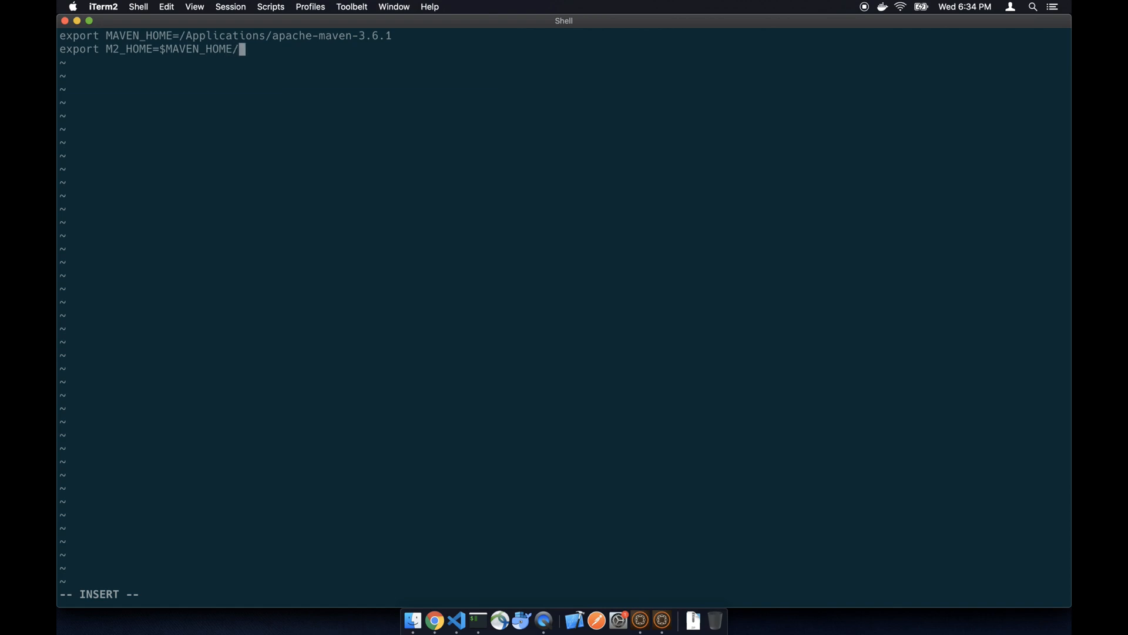
{"action": "type", "text": "bin"}
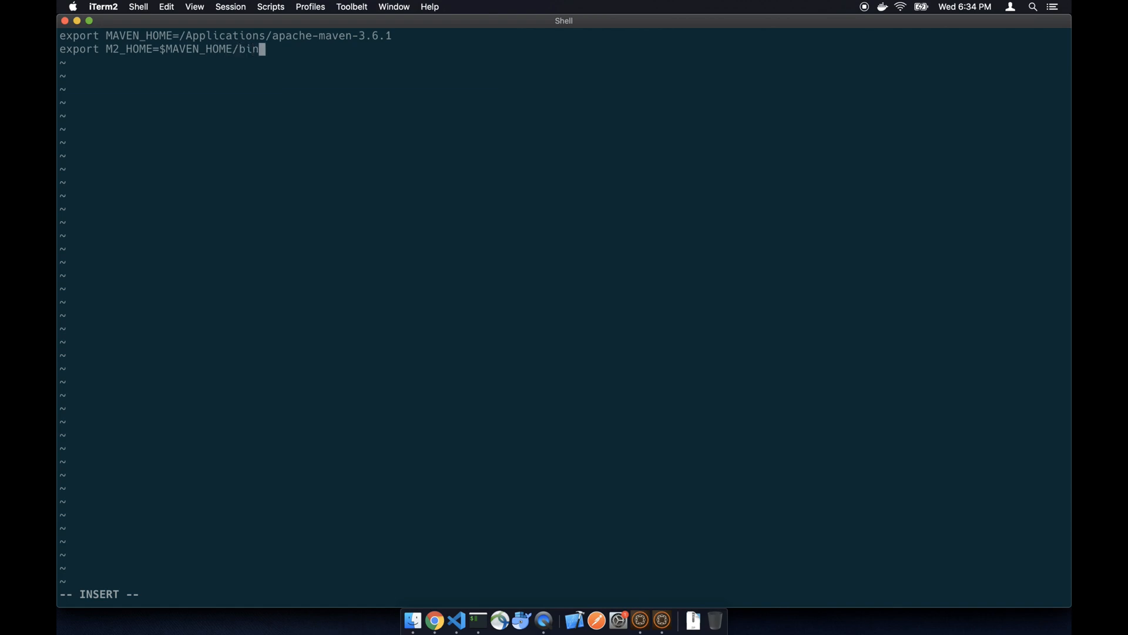
Add an export setting MAVEN_OPTS to "-Xms256m -Xms512m".
{"action": "type", "text": "export MAVEN_"}
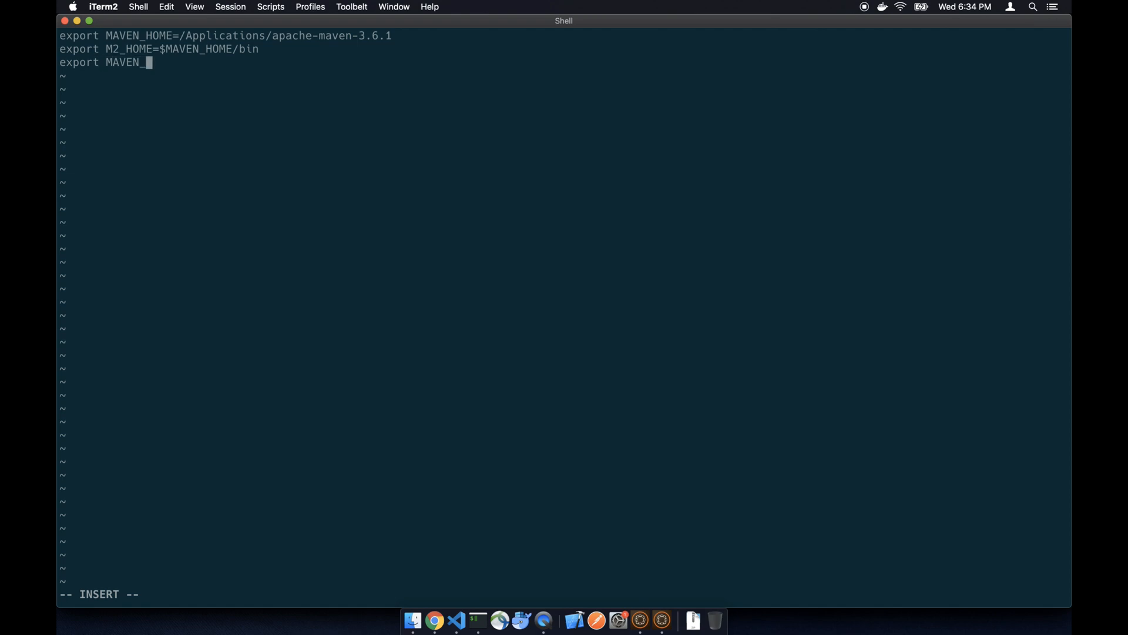
{"action": "type", "text": "OPTS="}
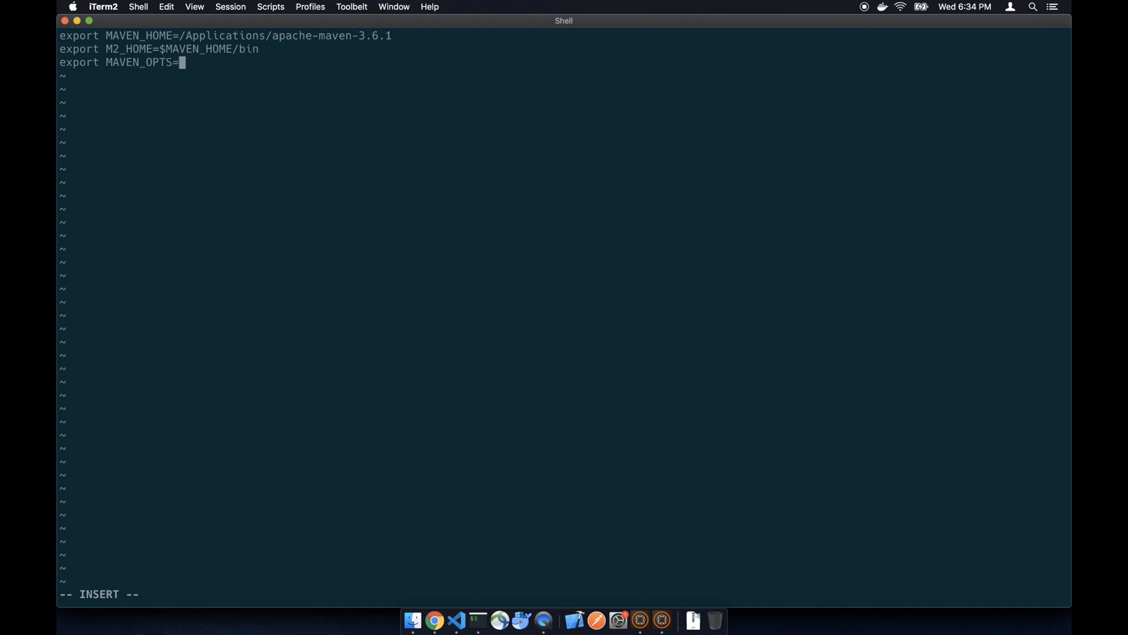
{"action": "type", "text": "\"-X"}
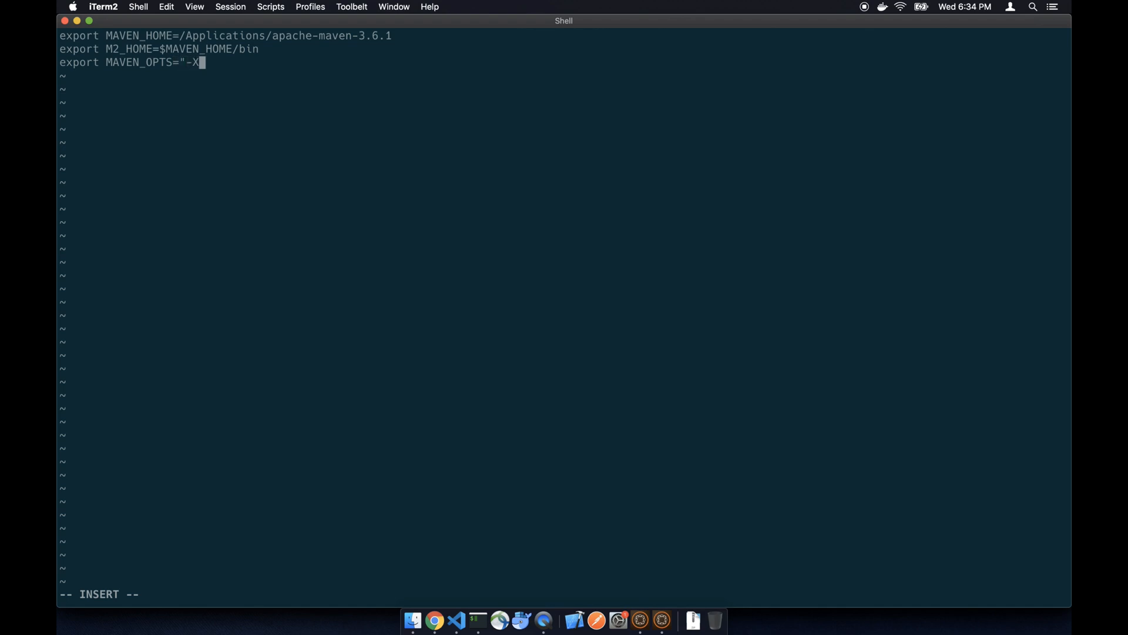
{"action": "type", "text": "ms25"}
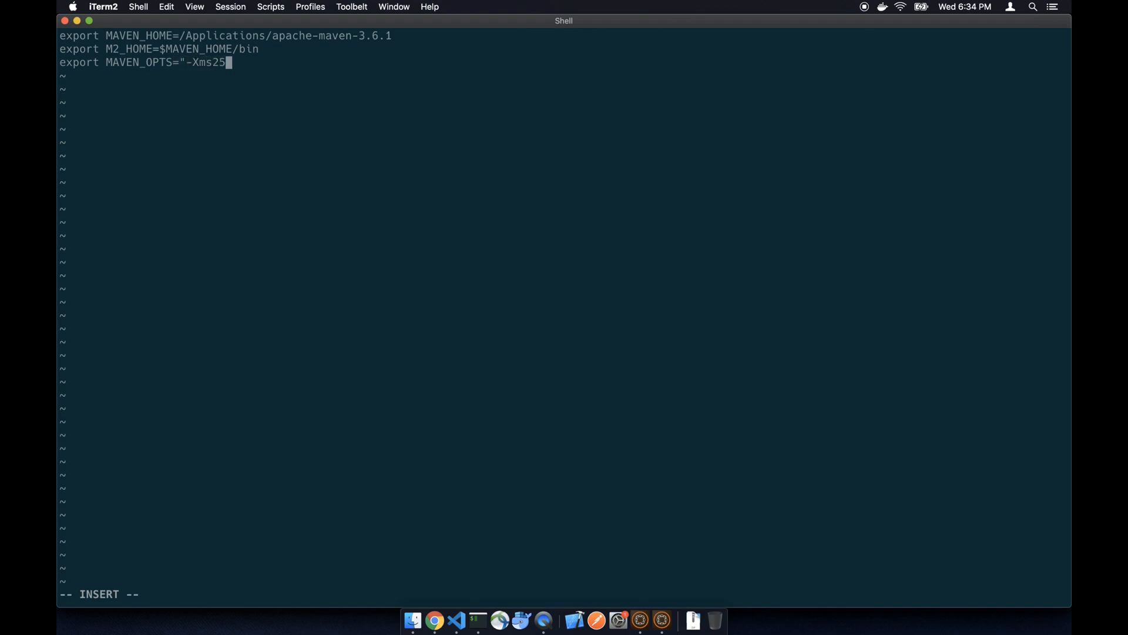
{"action": "type", "text": "6m -X"}
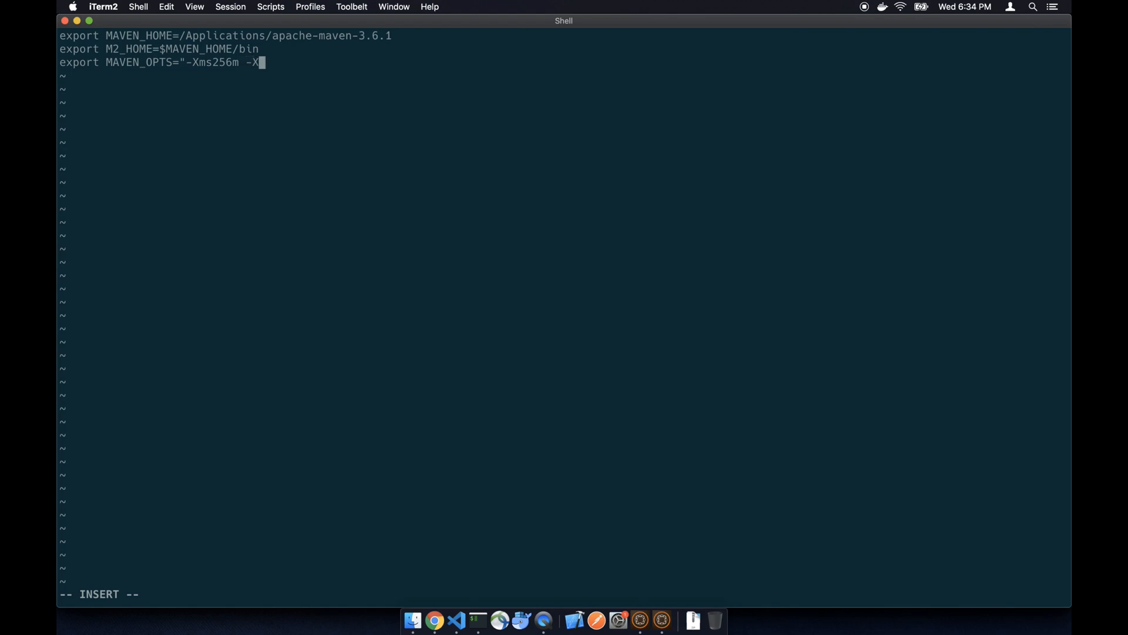
{"action": "type", "text": "ms5"}
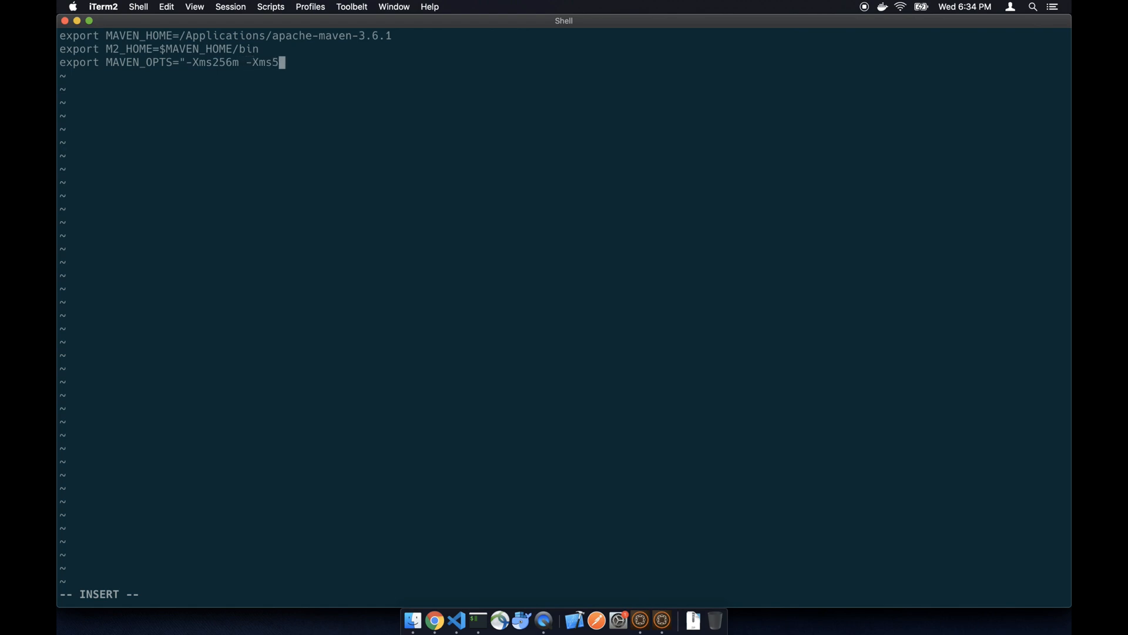
{"action": "type", "text": "12m\""}
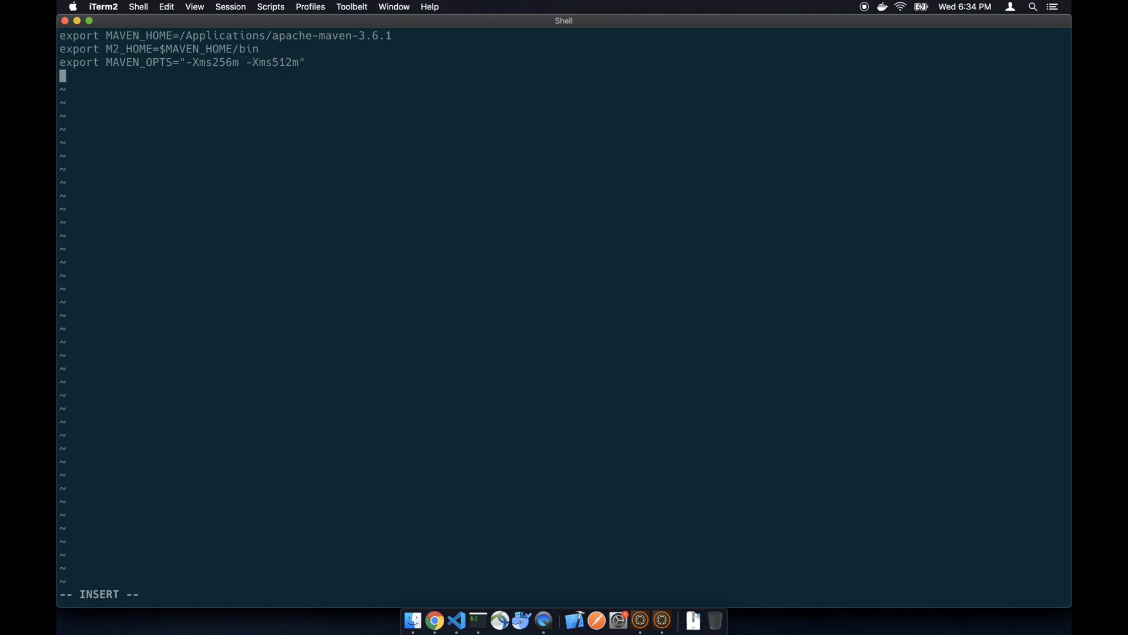
Add export PATH=$M2_HOME:$PATH, then save and quit vi with :wq.
{"action": "type", "text": "export"}
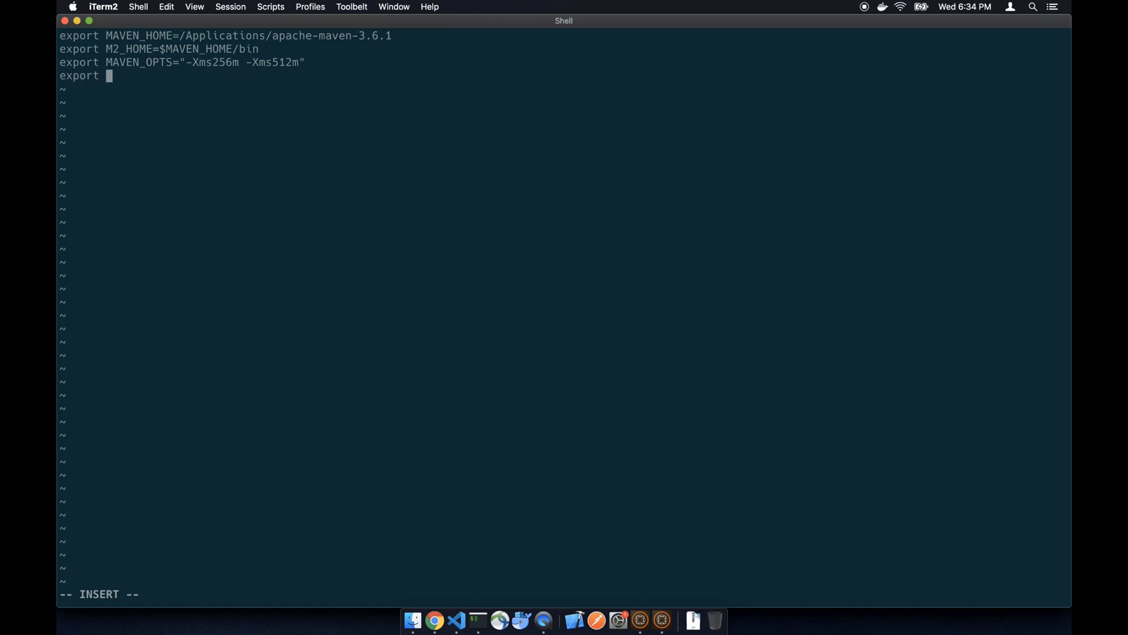
{"action": "type", "text": "PATH="}
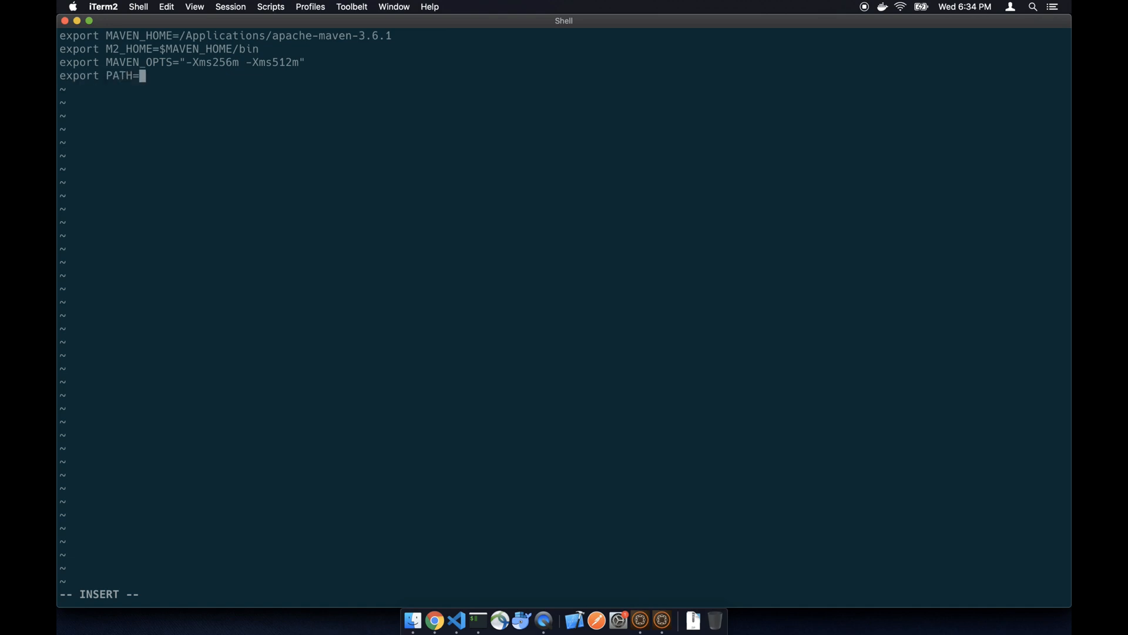
{"action": "type", "text": "$"}
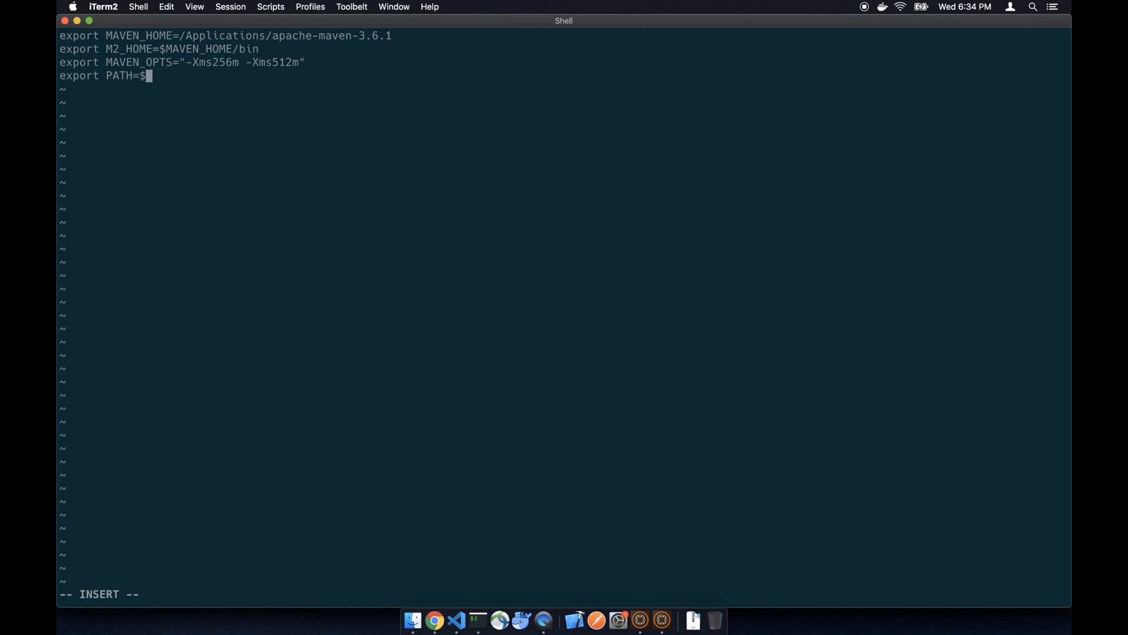
{"action": "type", "text": "M2_Ho"}
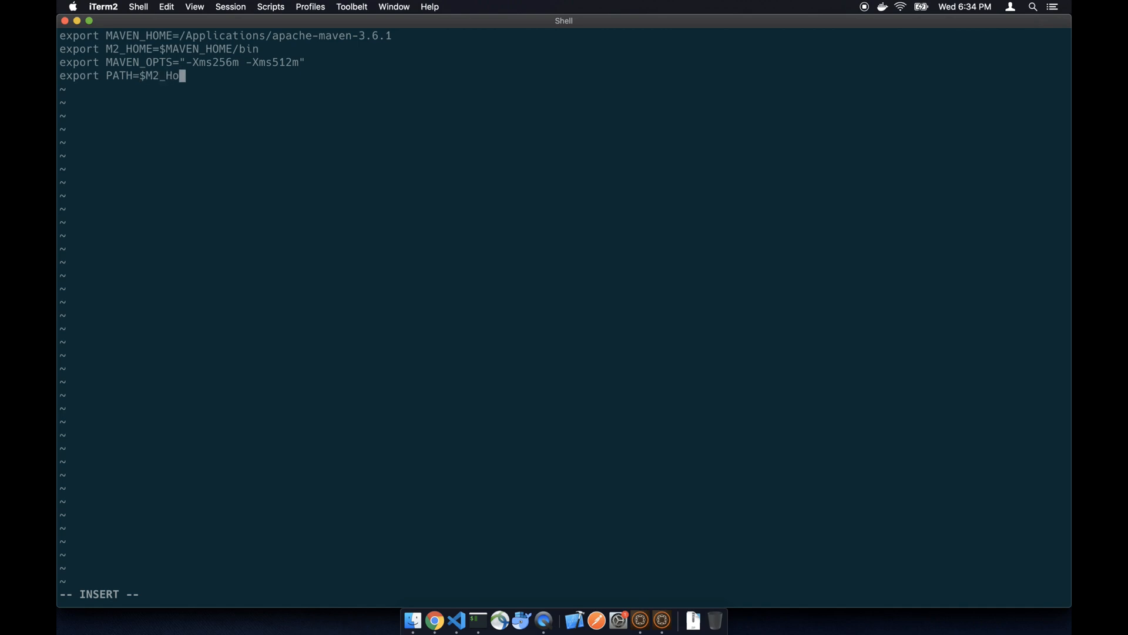
{"action": "type", "text": "ME"}
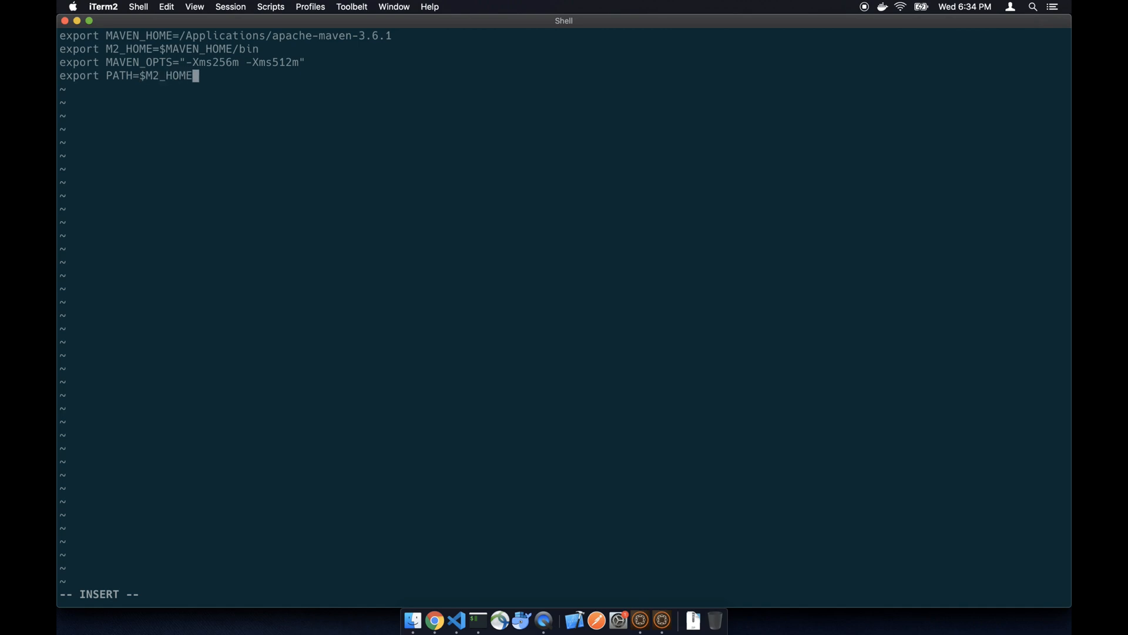
{"action": "type", "text": ":$PATH"}
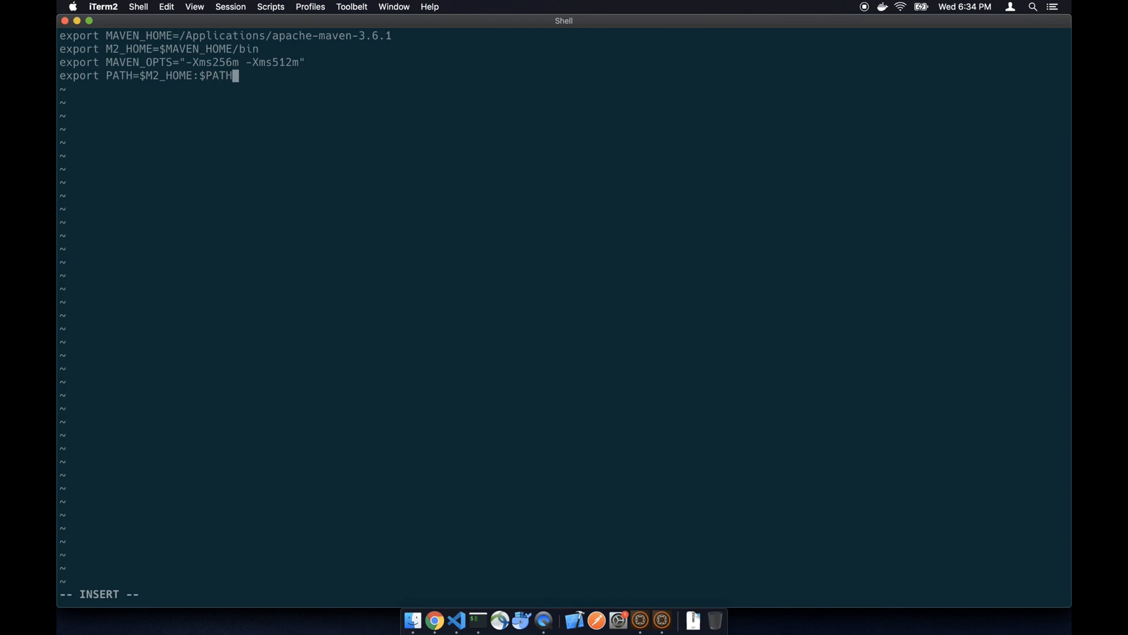
{"action": "type", "text": ":wq"}
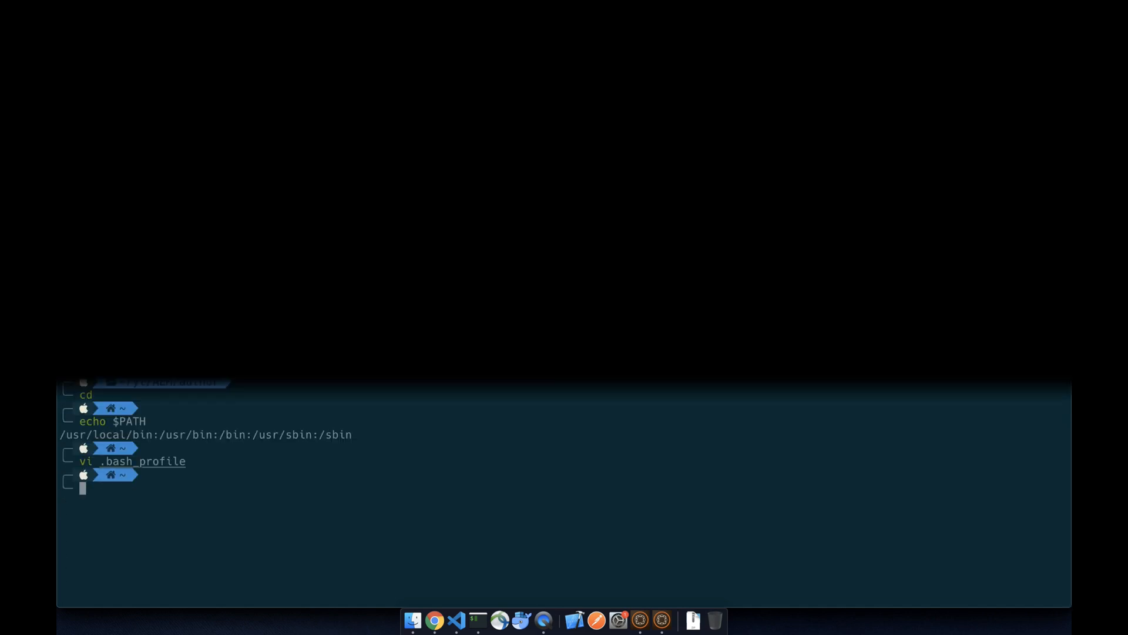
Reload the bash profile with source ./.bash_profile.
{"action": "type", "text": "sh"}
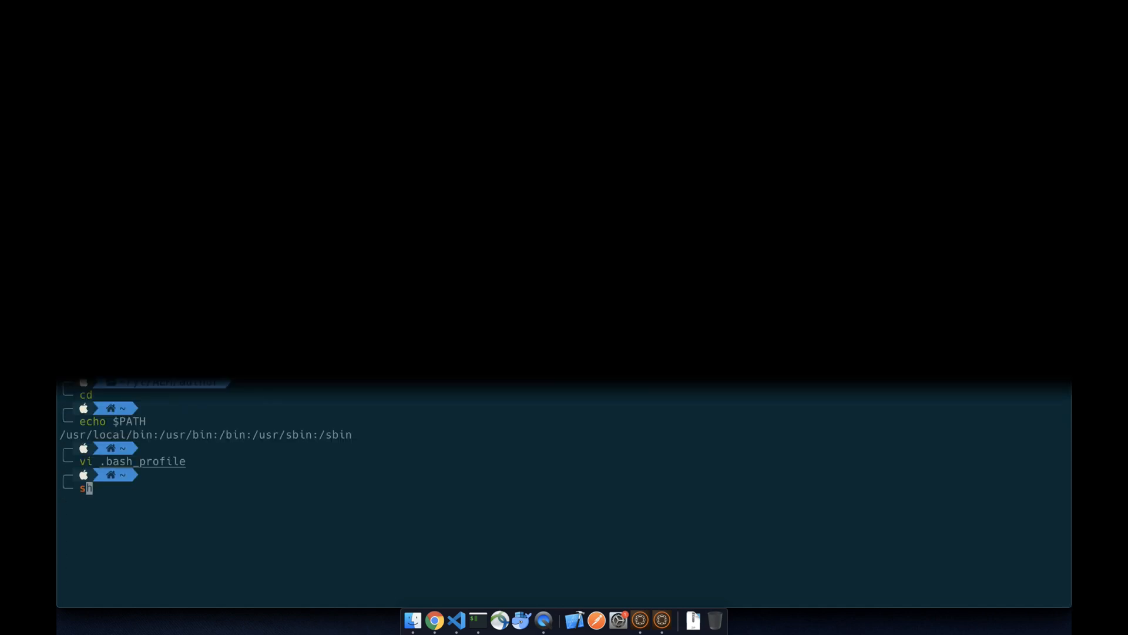
{"action": "type", "text": "ource ./bs"}
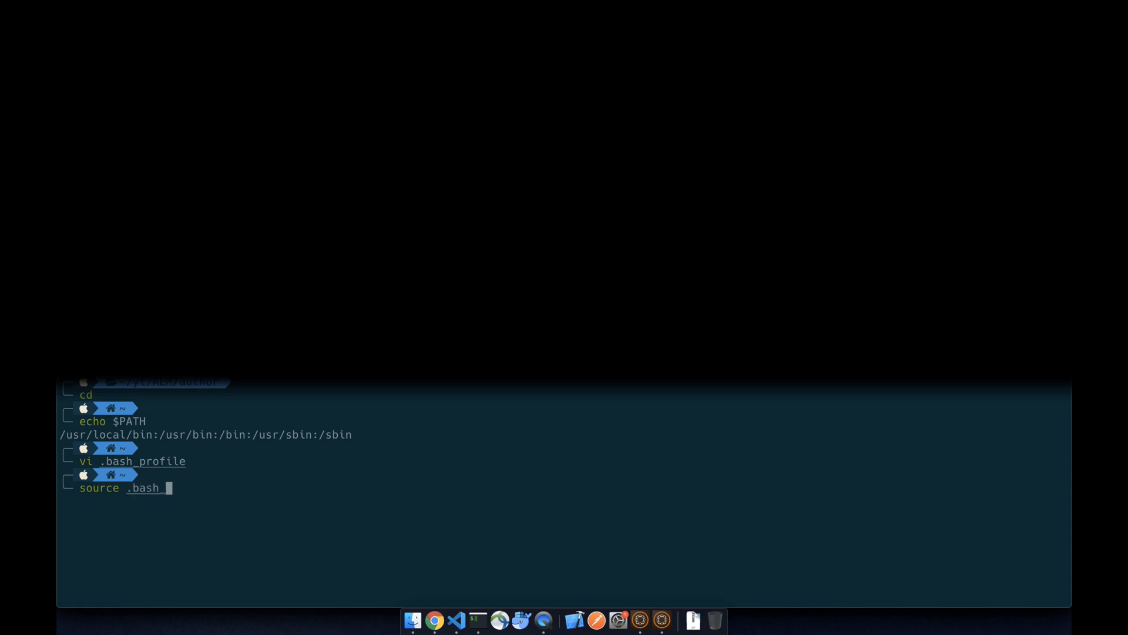
{"action": "type", "text": "profile"}
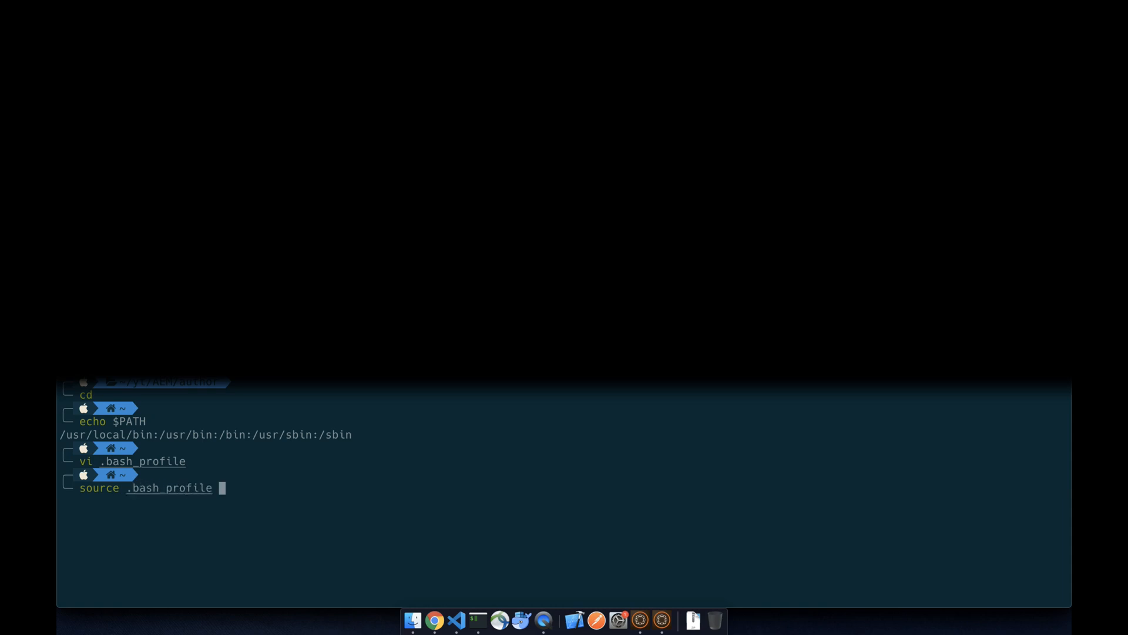
{"action": "key", "text": "Return"}
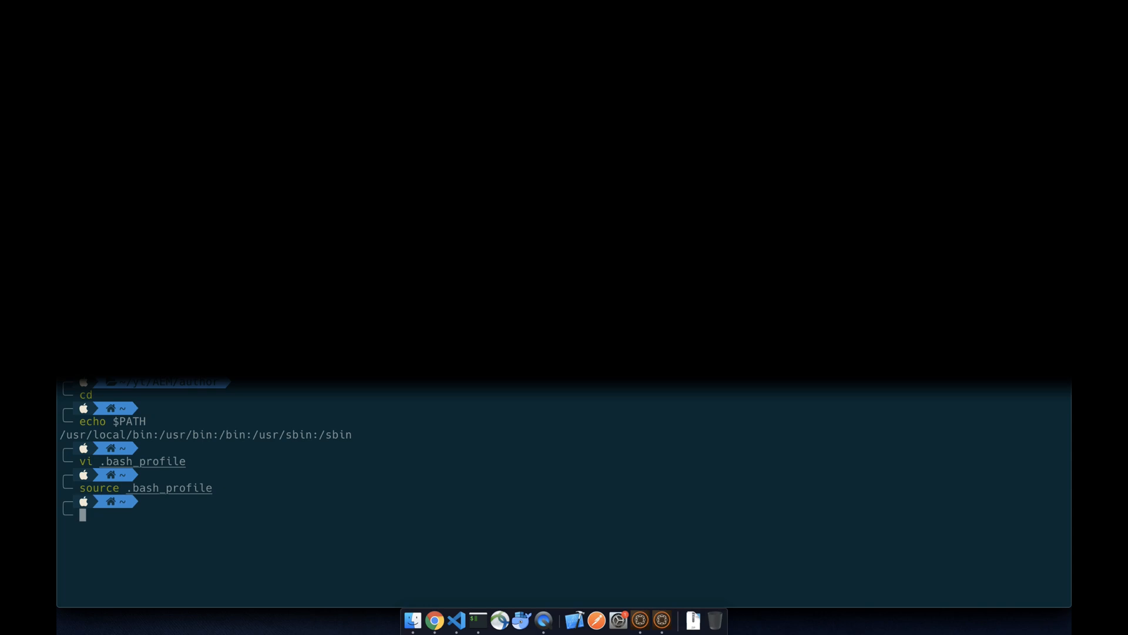
Print PATH and run mvn -v to confirm Apache Maven 3.6.1.
{"action": "type", "text": "echo $P"}
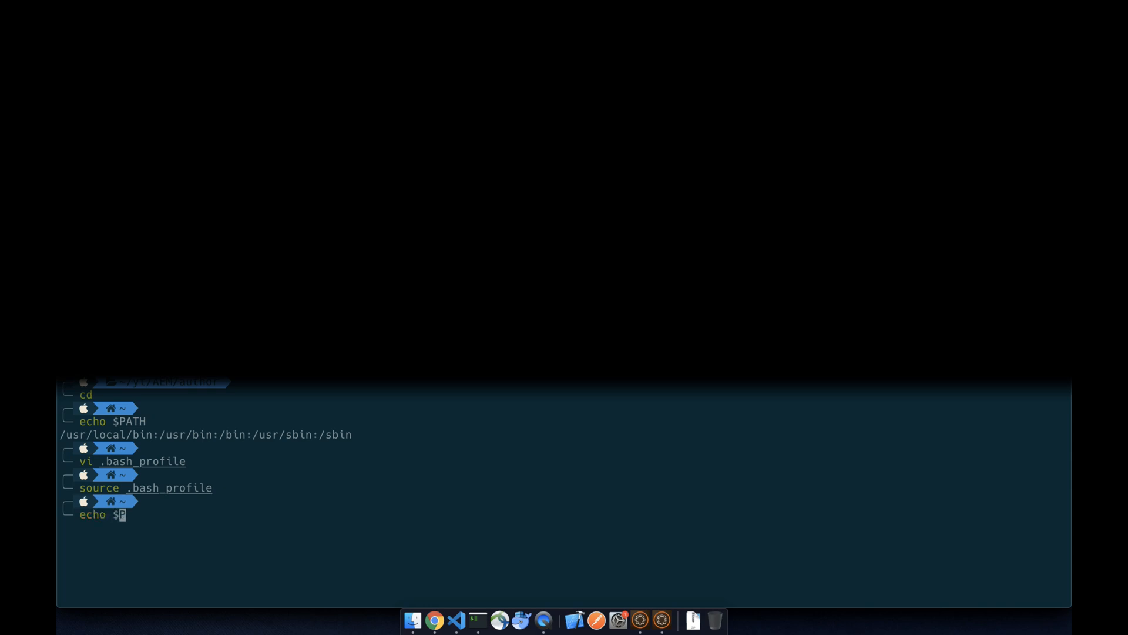
{"action": "key", "text": "Return"}
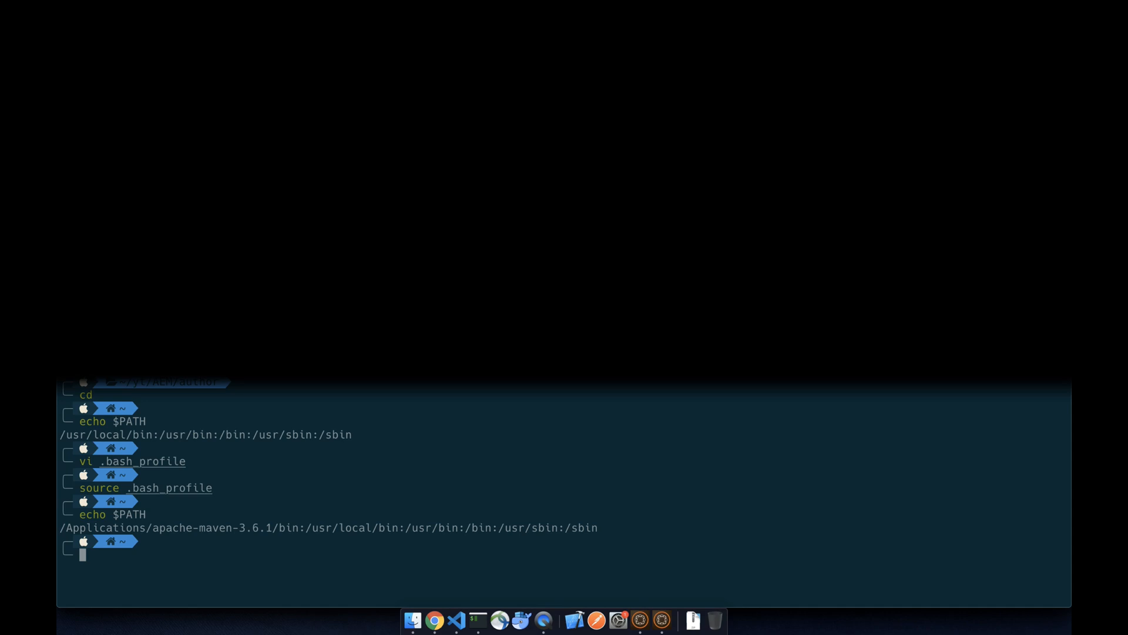
{"action": "type", "text": "mvn -ve"}
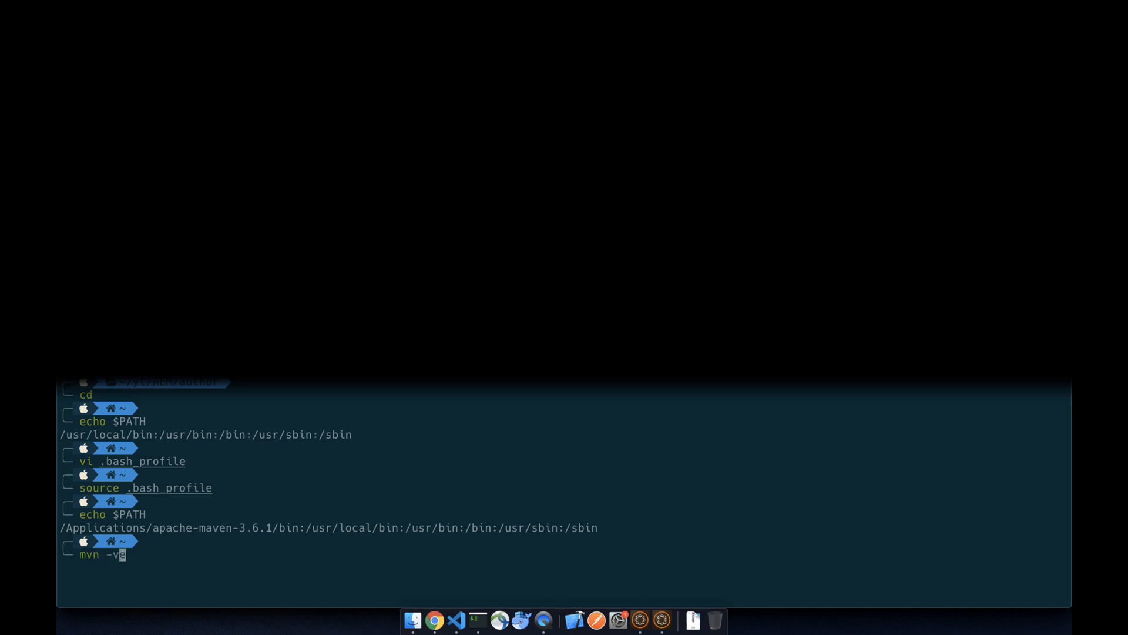
{"action": "key", "text": "Return"}
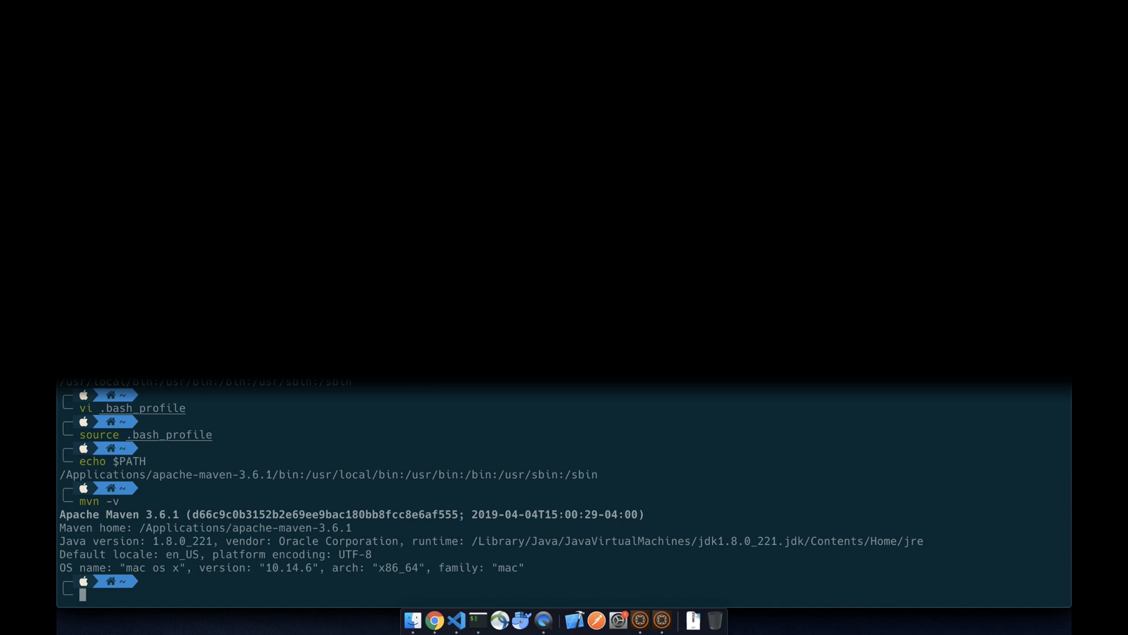
{"action": "mouse_move", "coordinate": [471, 541]}
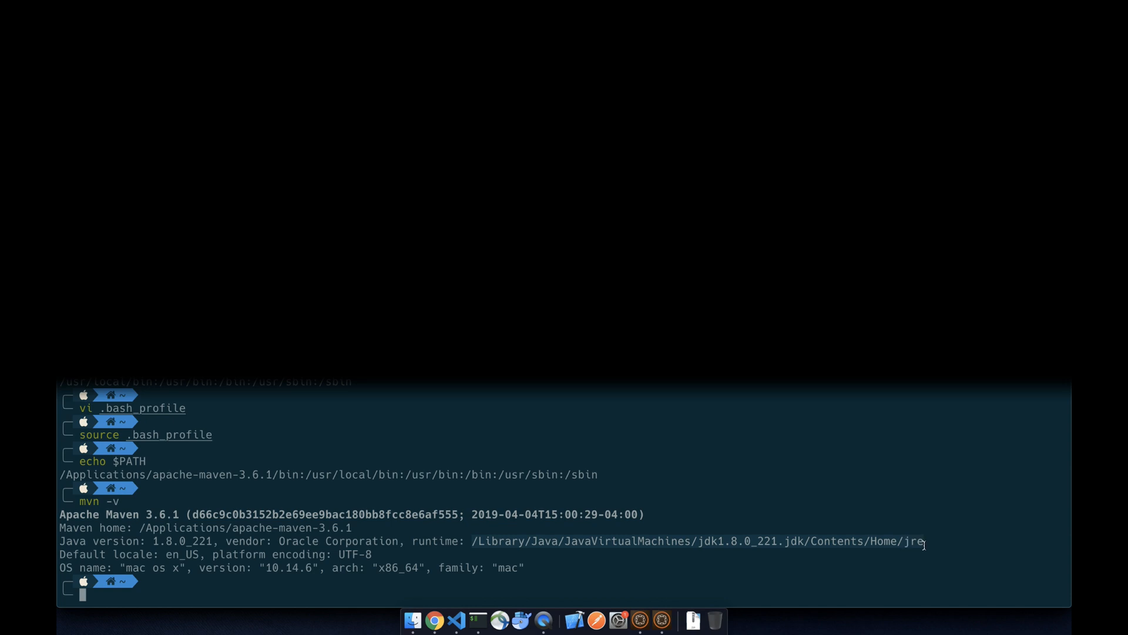
{"action": "mouse_move", "coordinate": [673, 436]}
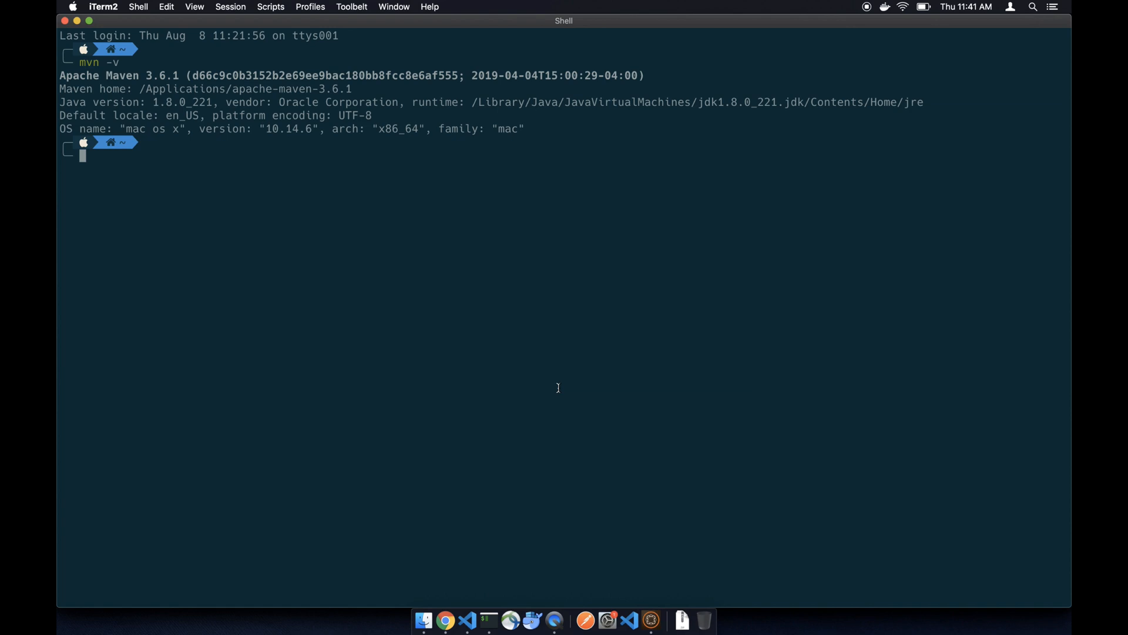
Change into ~/.m2, list its contents, and open settings.xml in VS Code.
{"action": "type", "text": "cd ./m"}
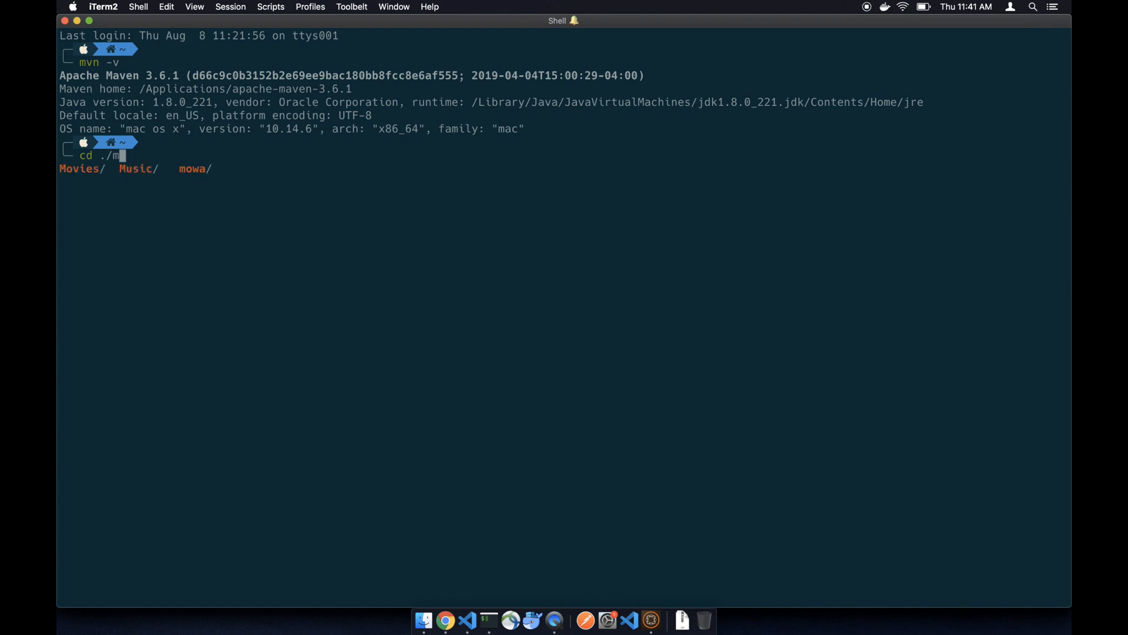
{"action": "type", "text": "~/"}
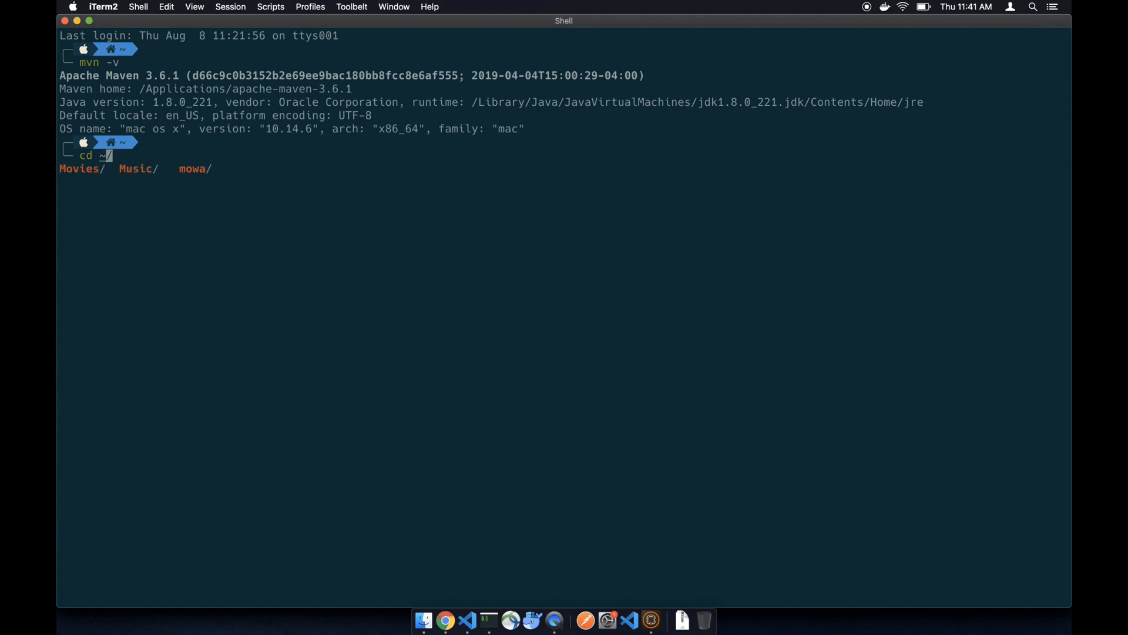
{"action": "type", "text": ".m2"}
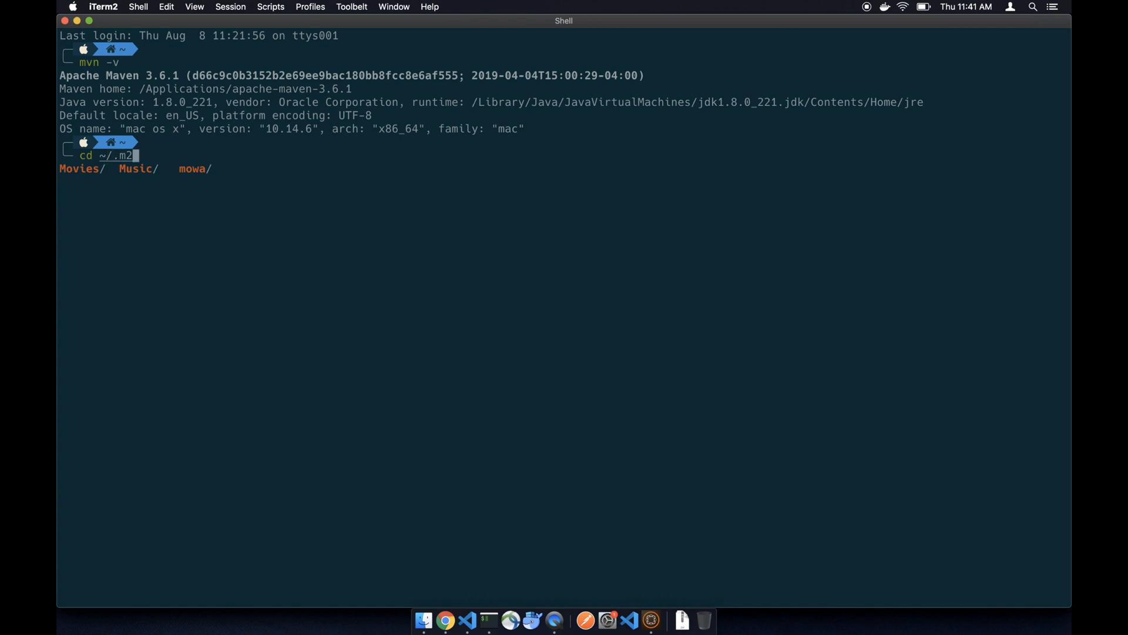
{"action": "key", "text": "Return"}
{"action": "type", "text": "ls"}
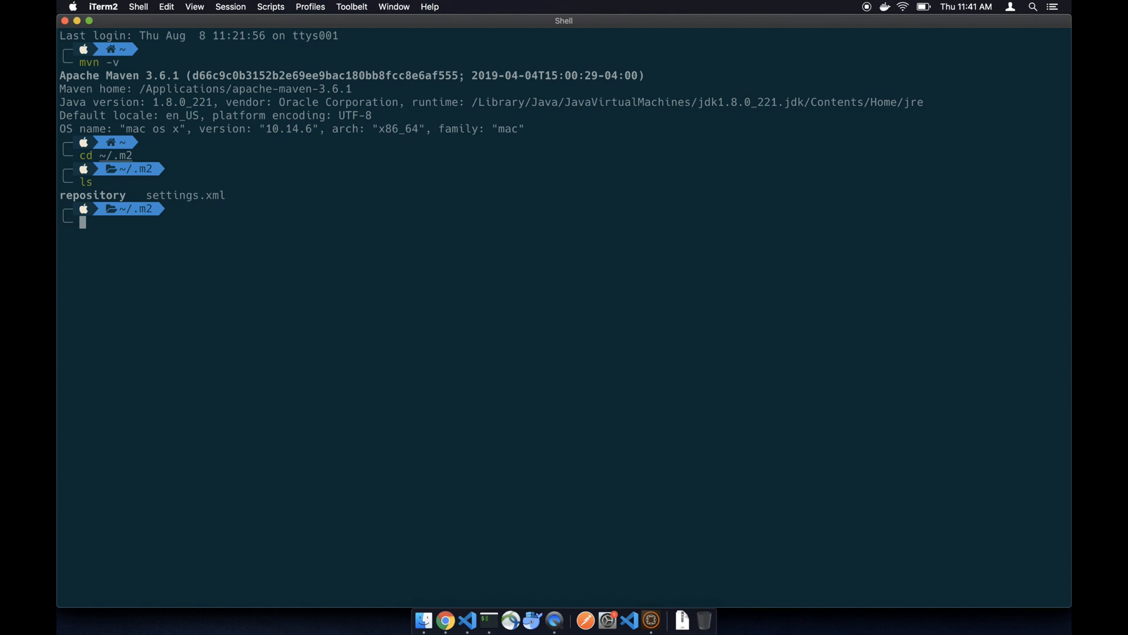
{"action": "type", "text": "code ."}
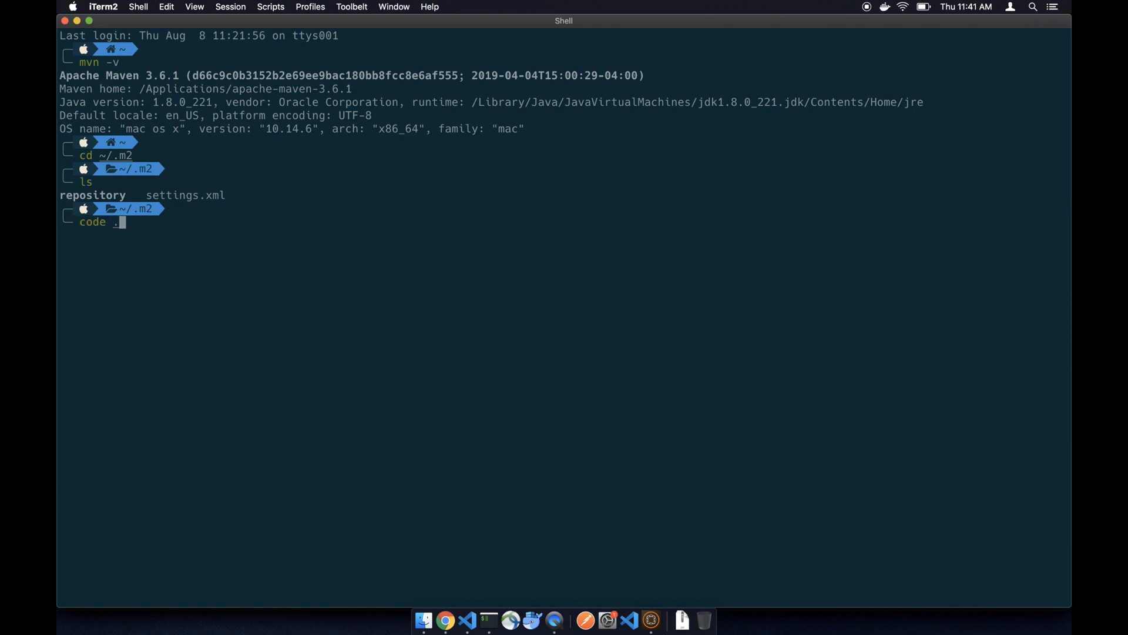
{"action": "type", "text": "/settings.xml"}
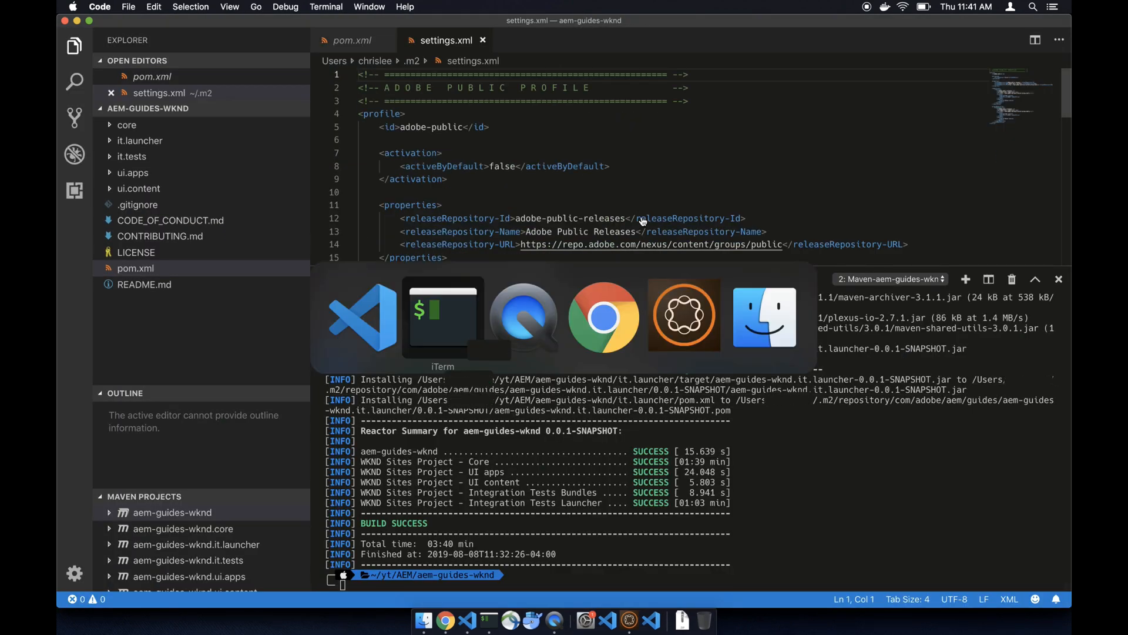
Scroll the WKND tutorial page to the sample settings.xml and copy it.
{"action": "left_click", "coordinate": [603, 317]}
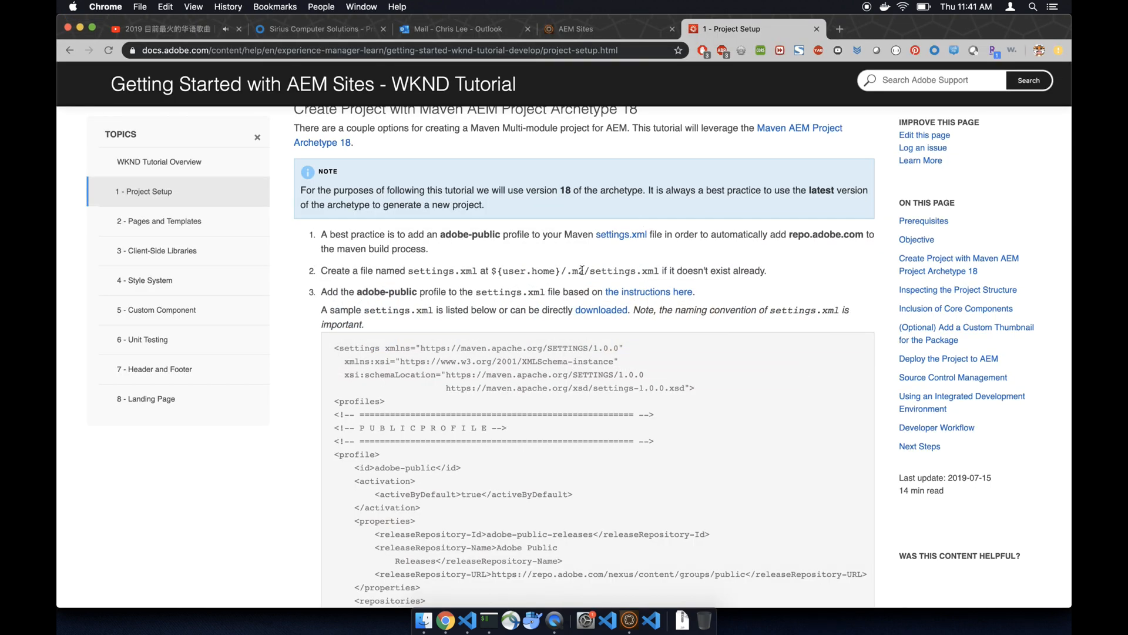
{"action": "mouse_move", "coordinate": [333, 346]}
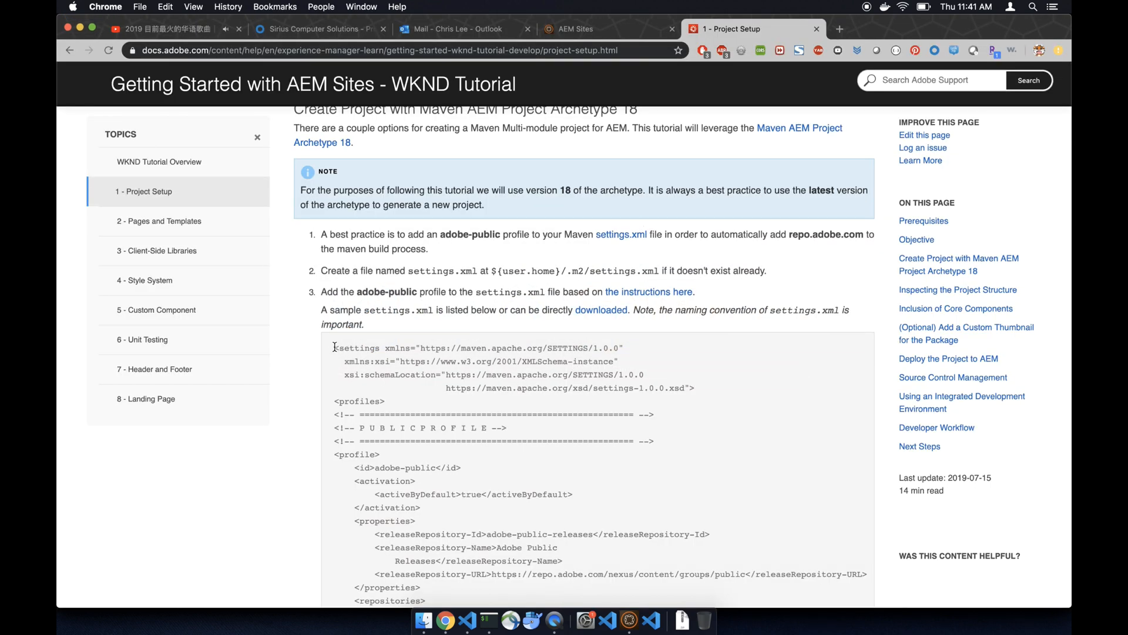
{"action": "scroll", "scroll_direction": "down", "scroll_amount": 3}
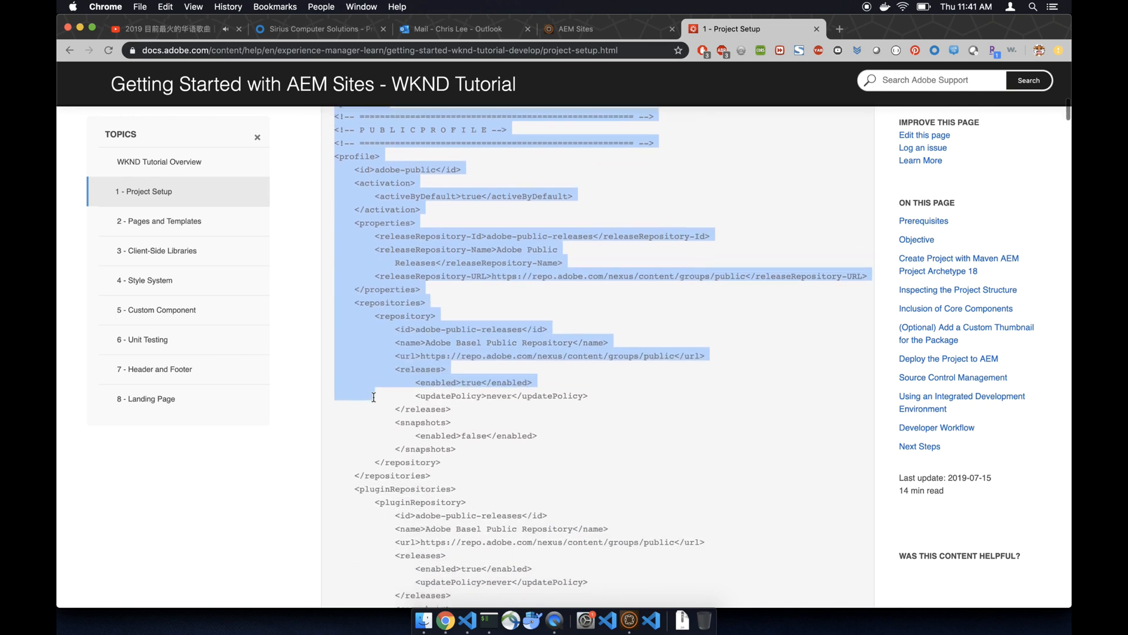
{"action": "scroll", "scroll_direction": "down", "scroll_amount": 3}
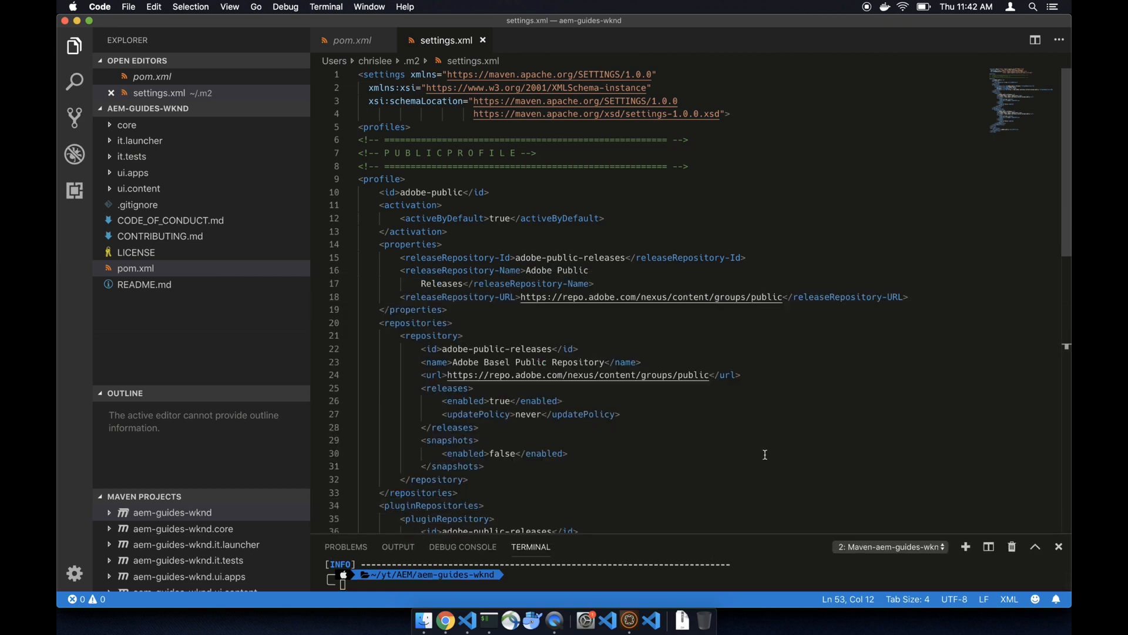
Paste the sample XML into settings.xml and scroll down to check pluginRepositories and activeProfiles.
{"action": "scroll", "scroll_direction": "down", "scroll_amount": 3}
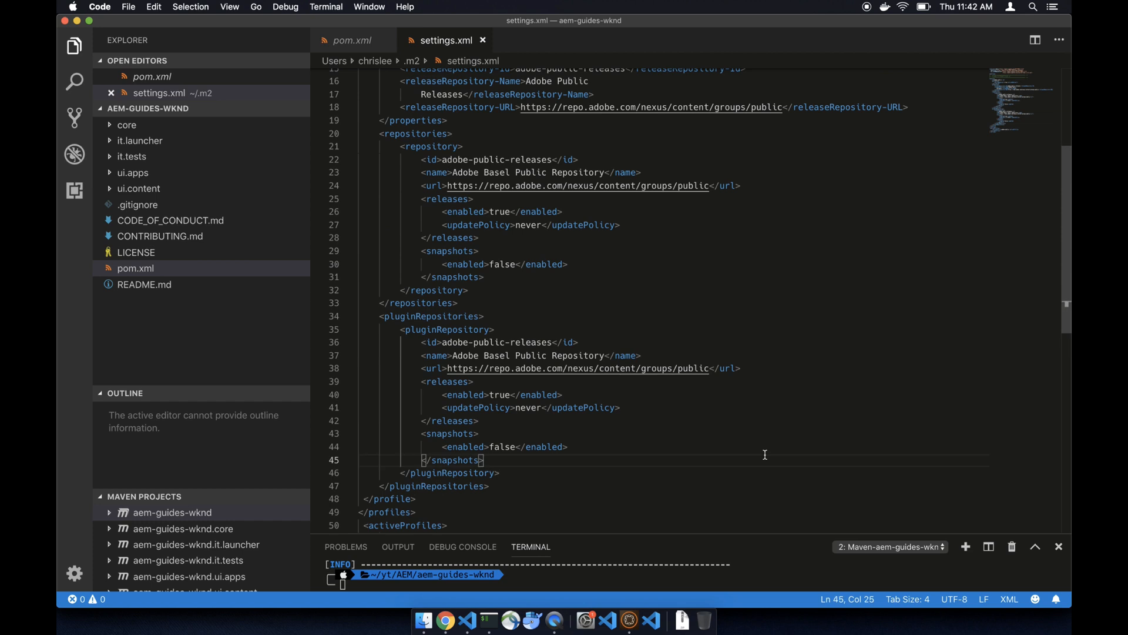